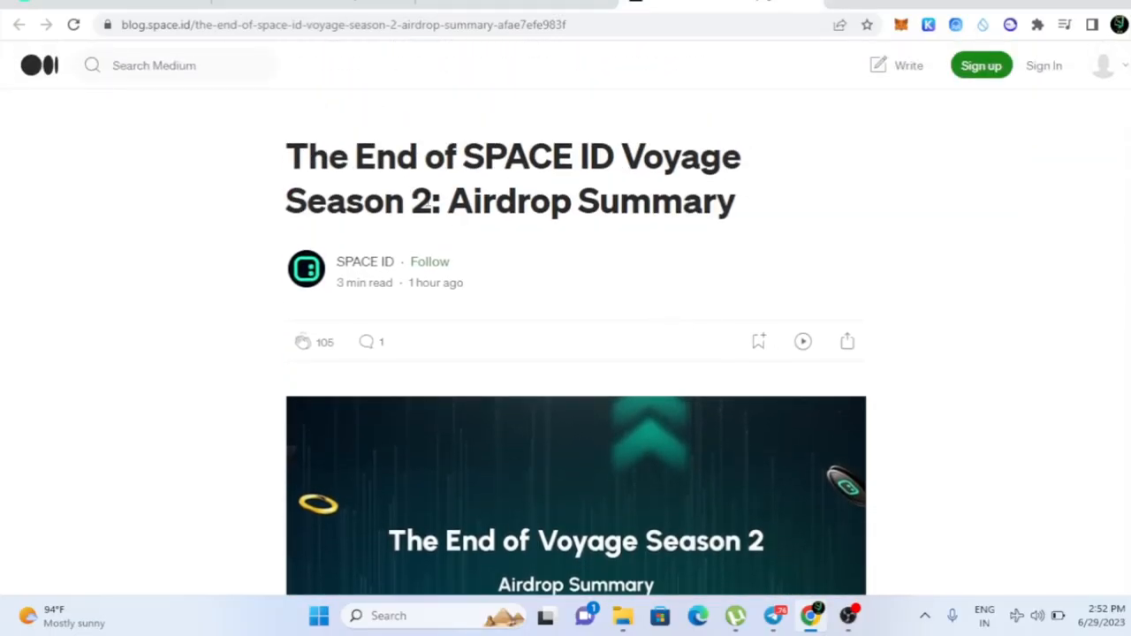
Switch from the Medium Voyage Season 2 airdrop article to the Chennai Marketer YouTube video.
drag(287, 158, 680, 158)
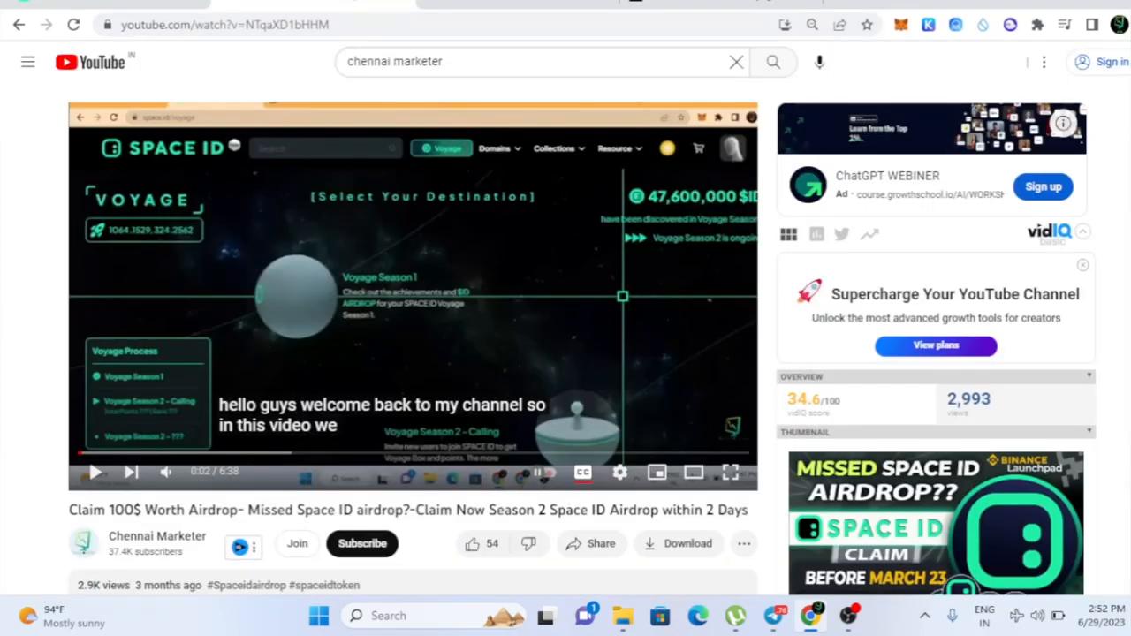
mouse_move(387, 92)
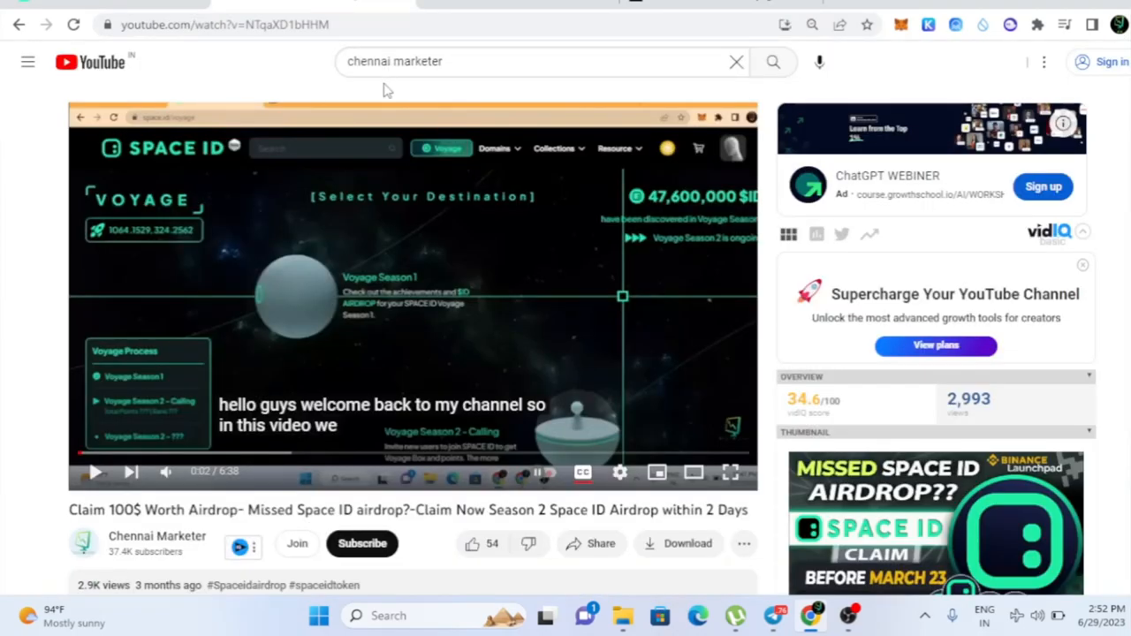
Reach SPACE ID's Voyage Season 2 tweet via the Chennai Marketer channel page and its Telegram preview.
click(157, 536)
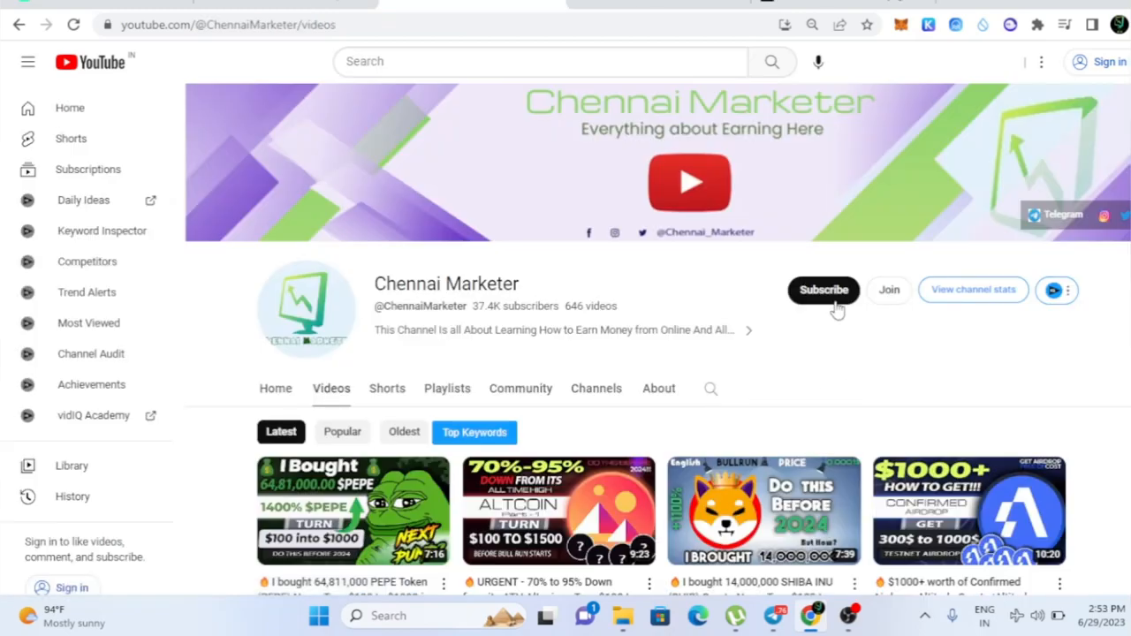
click(824, 290)
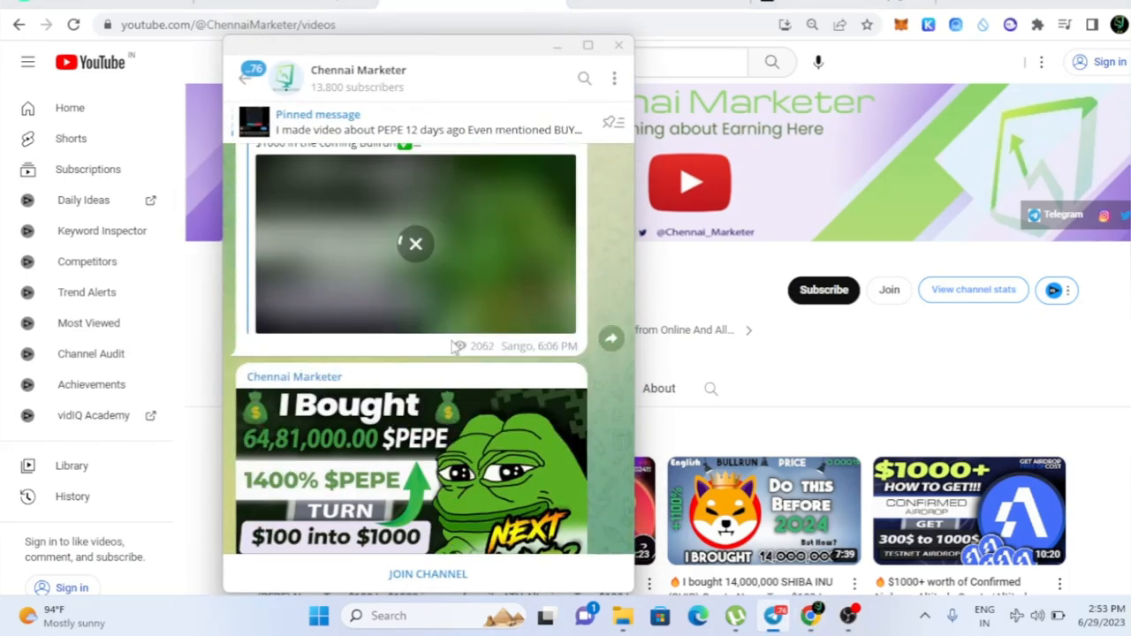
click(416, 244)
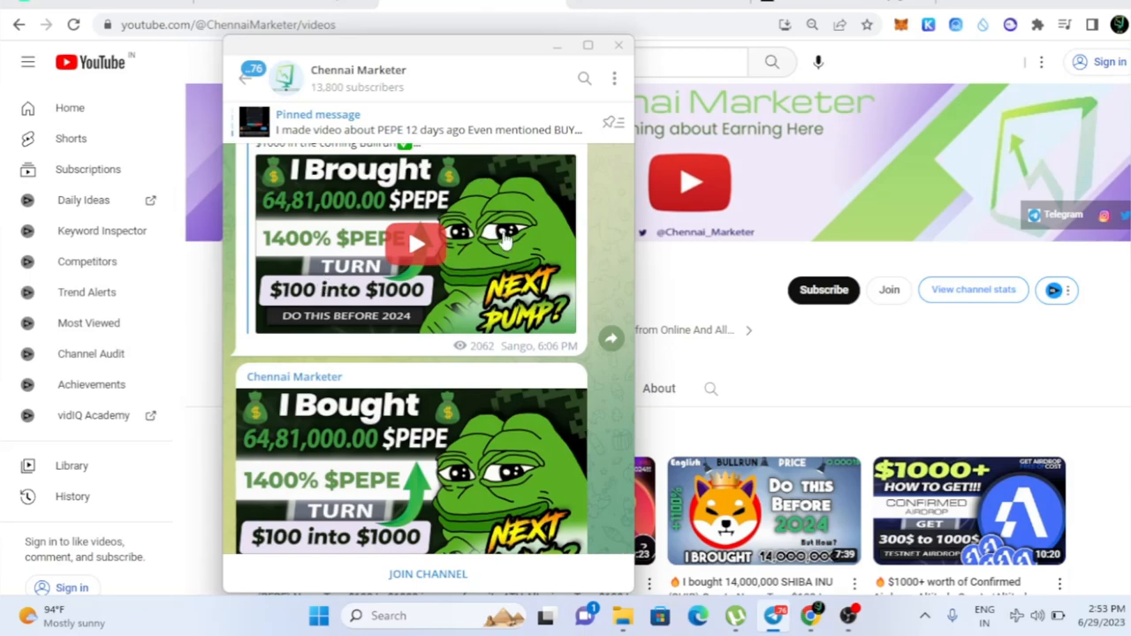
click(618, 44)
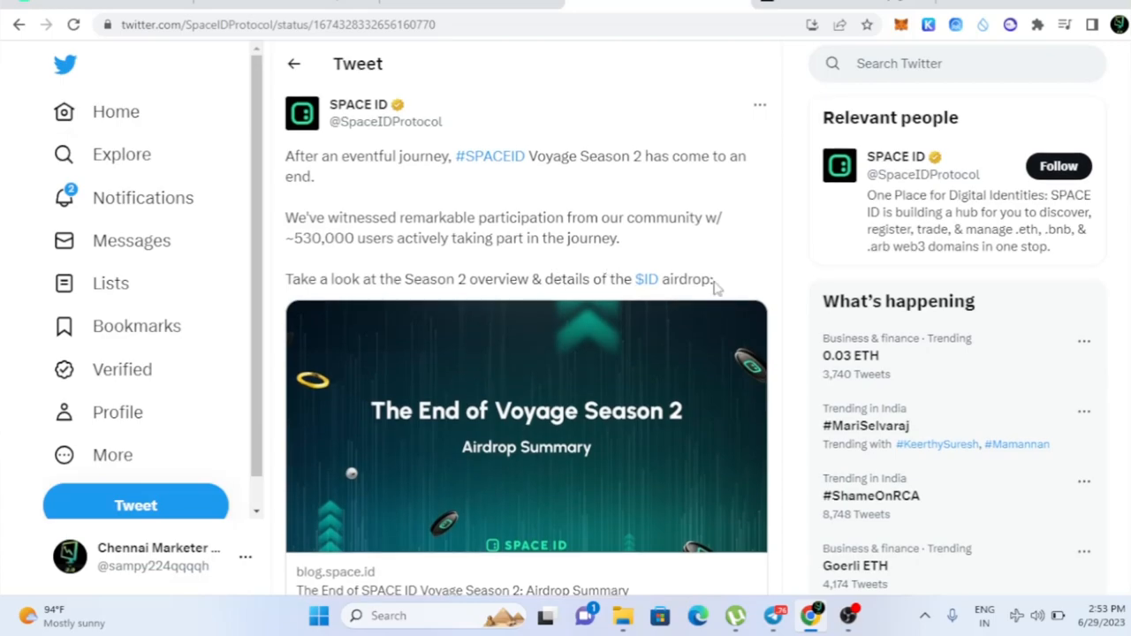
mouse_move(539, 155)
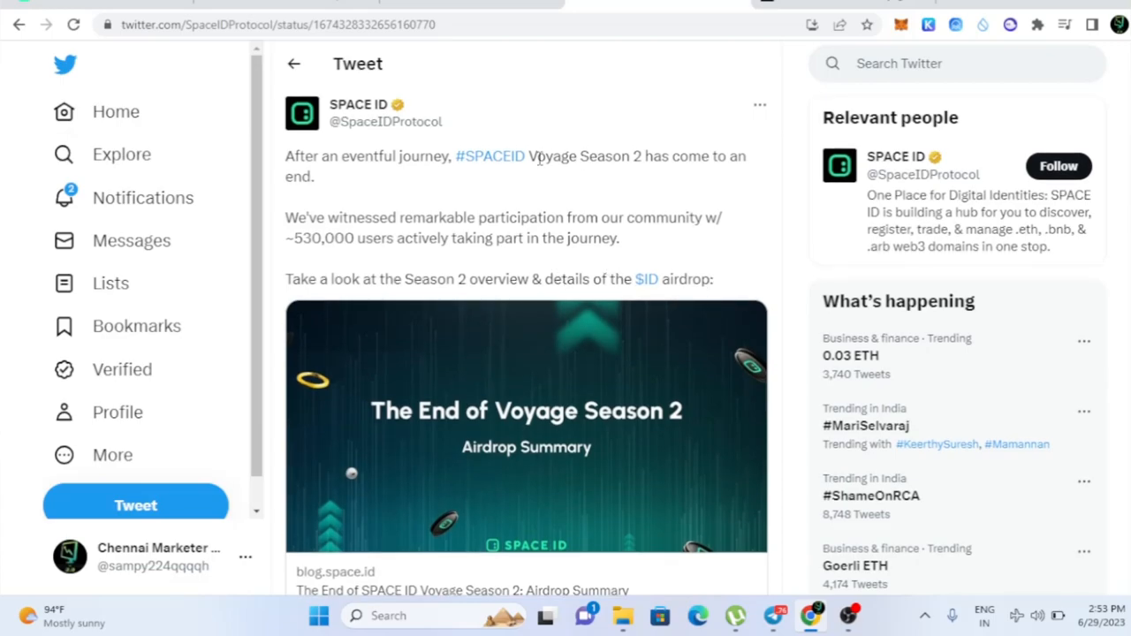
mouse_move(631, 165)
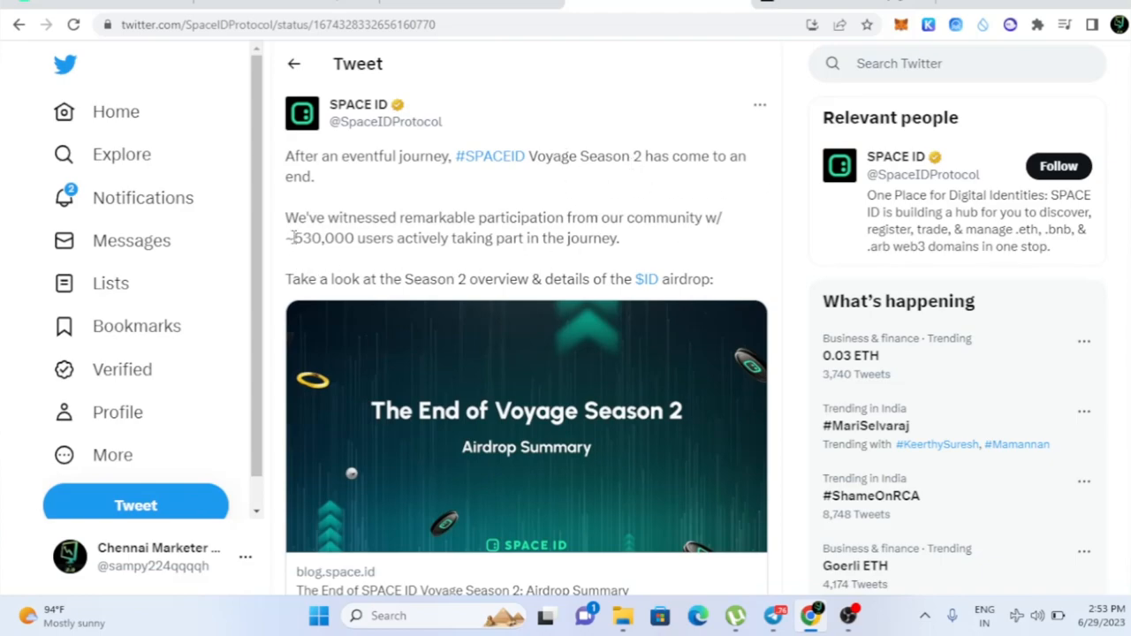
Highlight the tweet's line about 530,000 participating users, then clear the highlight.
drag(294, 237, 612, 236)
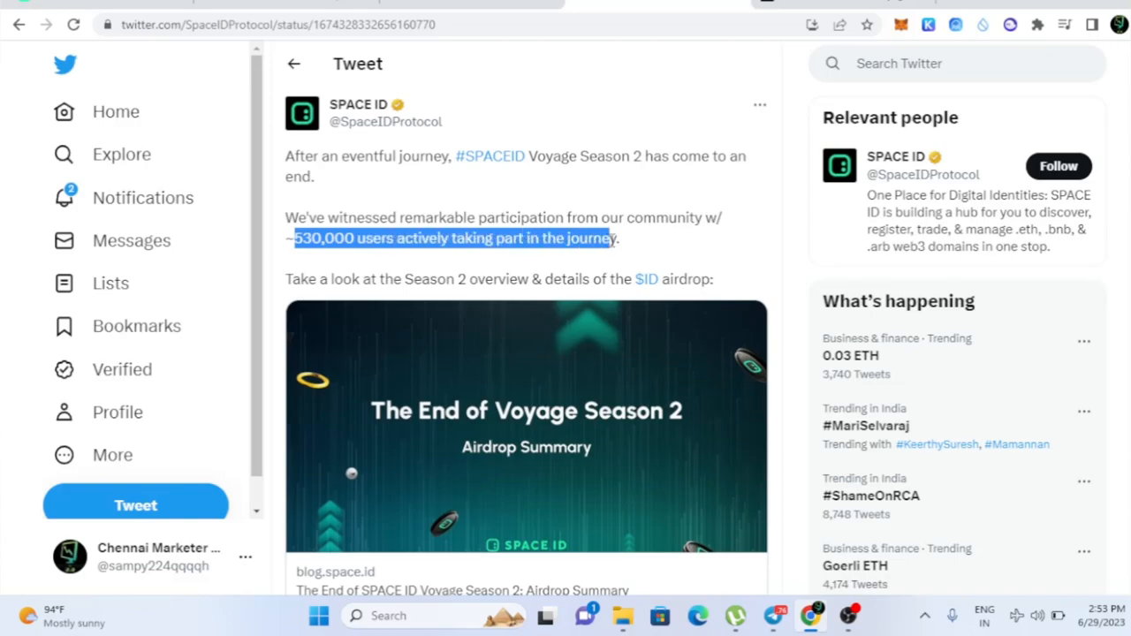
click(566, 217)
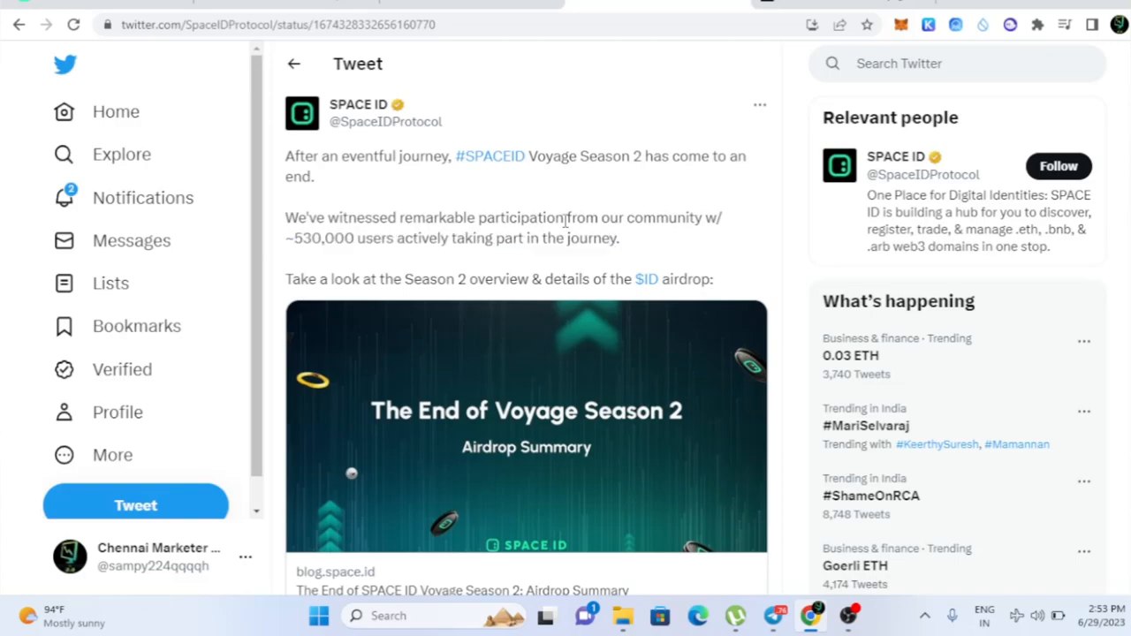
mouse_move(781, 145)
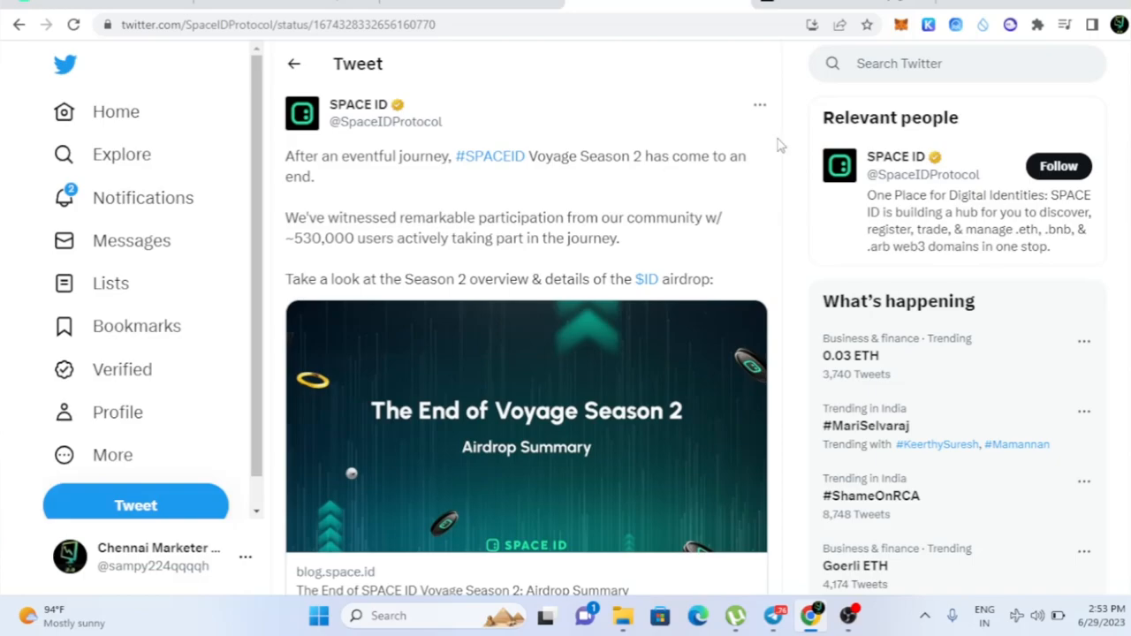
mouse_move(756, 154)
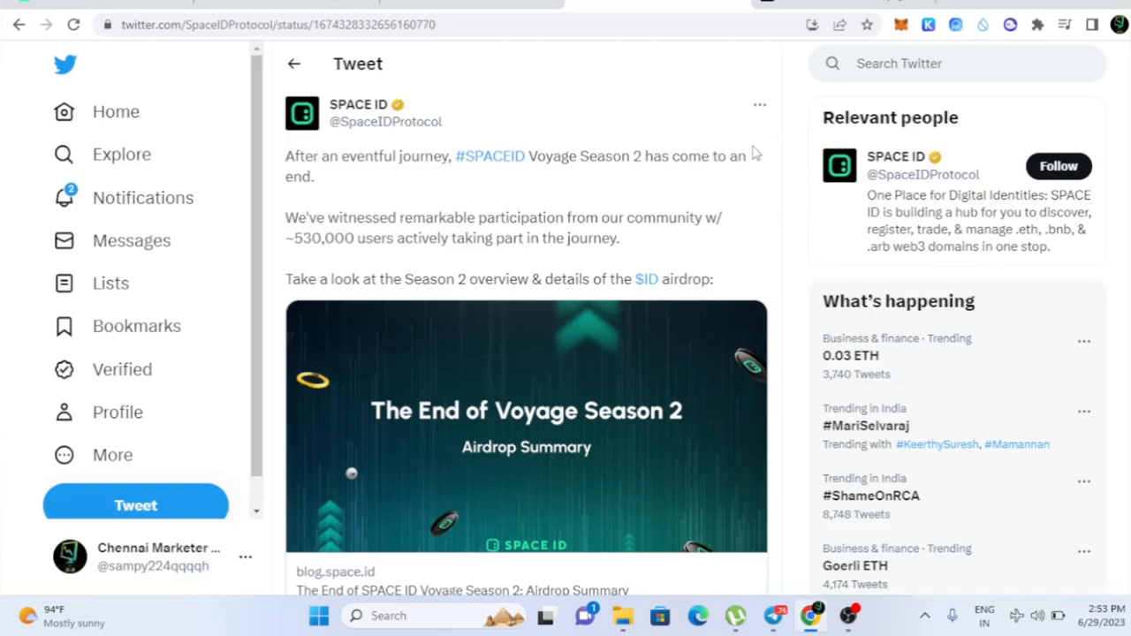
mouse_move(679, 254)
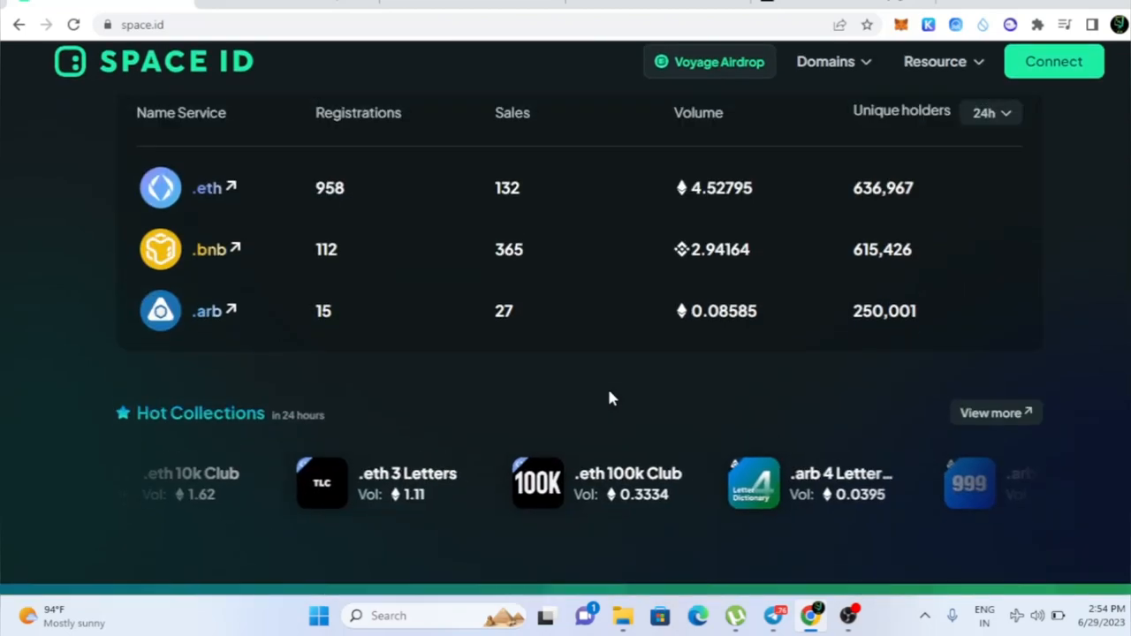
Connect MetaMask Account 1 to space.id so its BNB and WBNB balances appear.
scroll(up, 3)
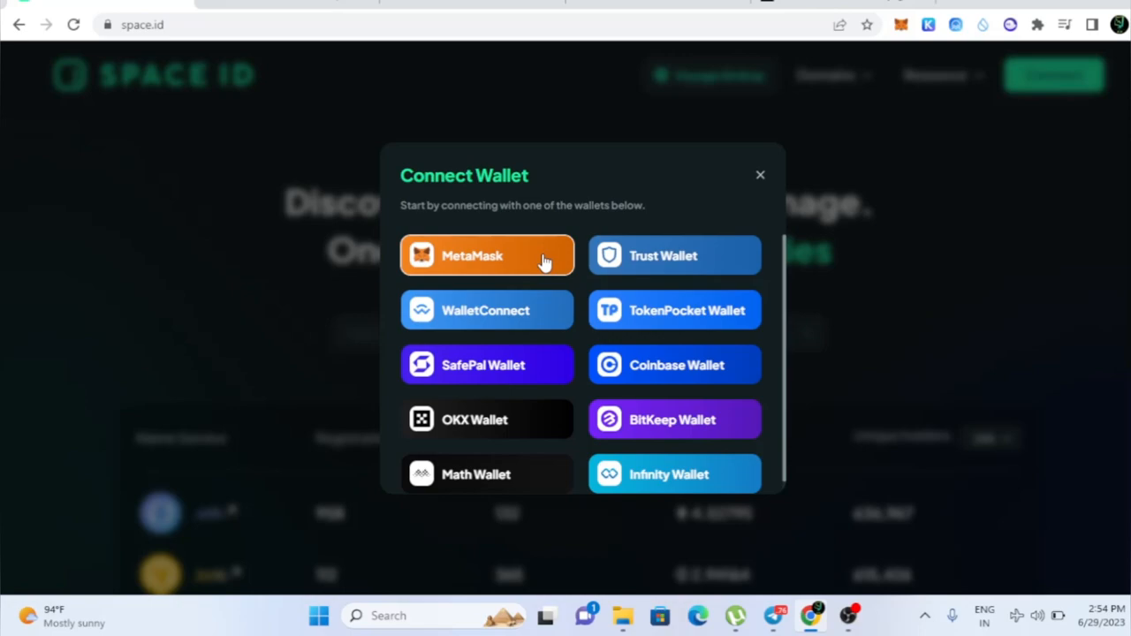
click(488, 255)
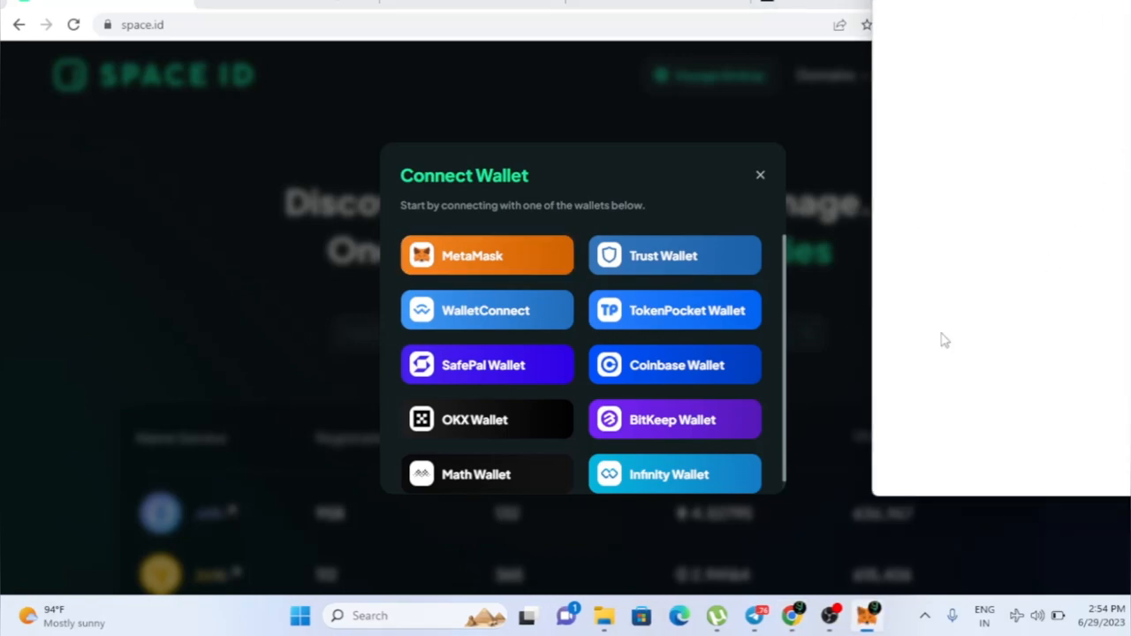
click(486, 254)
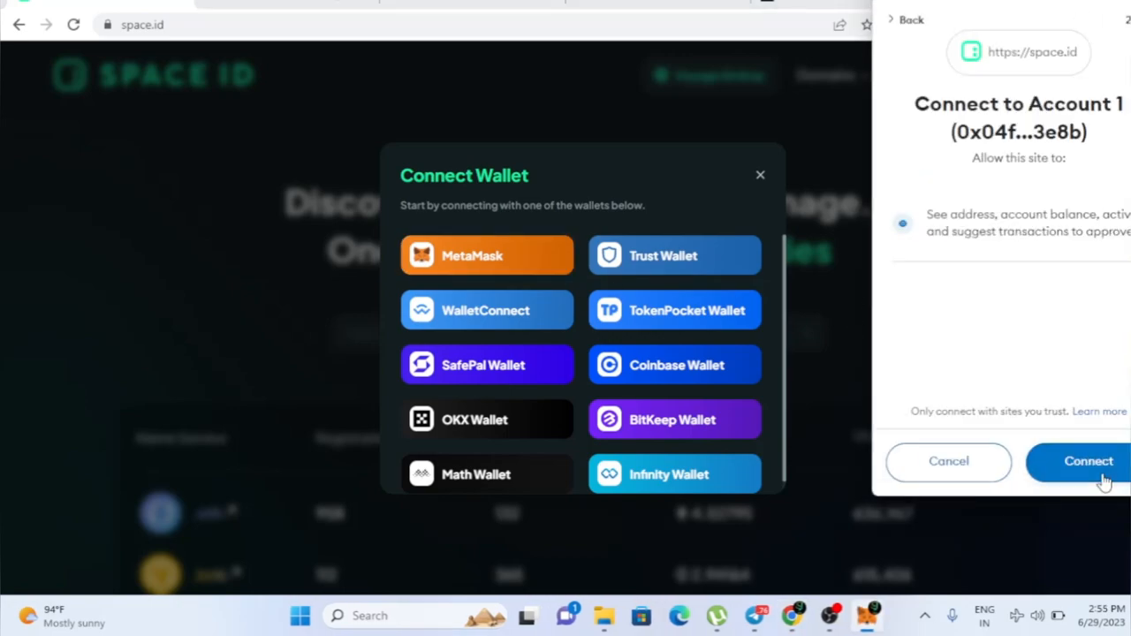
click(1089, 463)
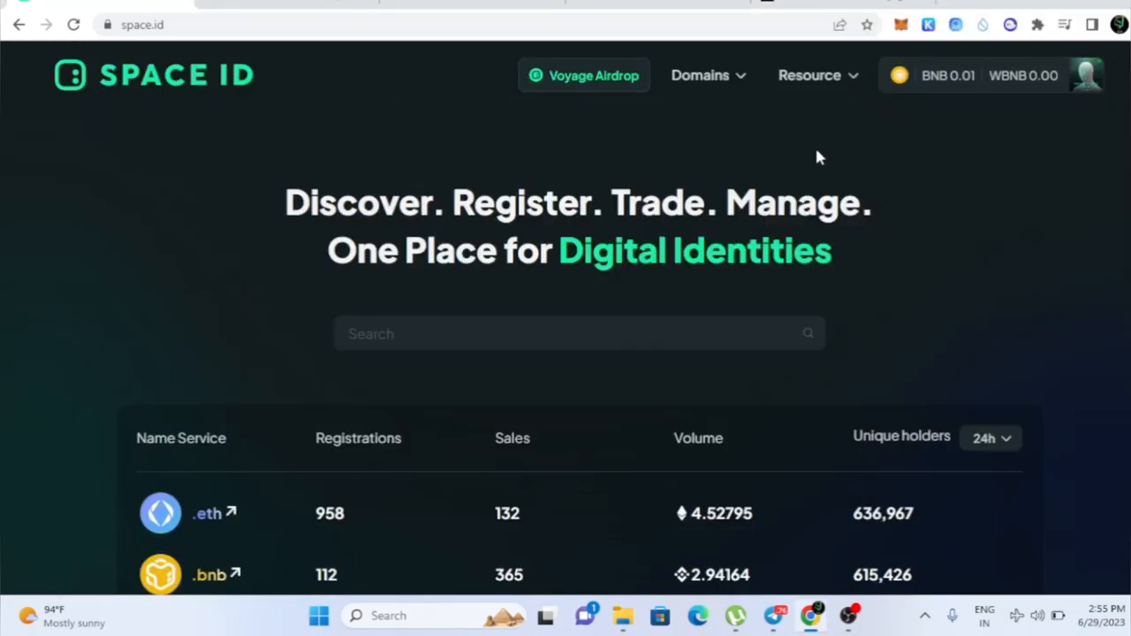
mouse_move(590, 79)
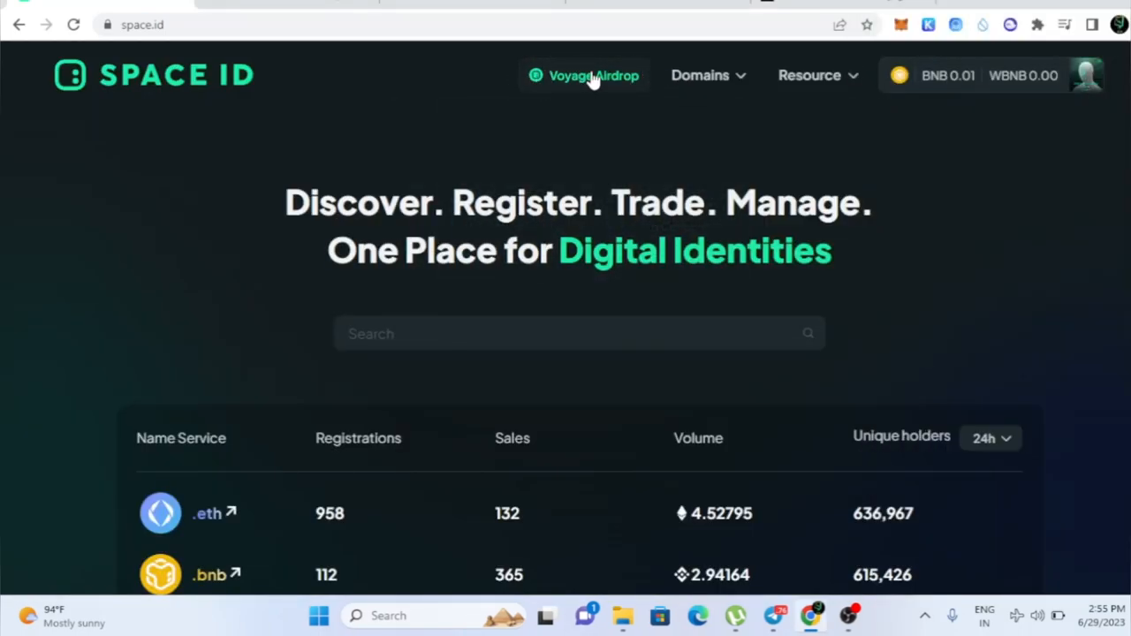
Show the Claim your Airdrop panel with 962.0 Season2-Calling points and $ID 534.4 claimable.
click(585, 74)
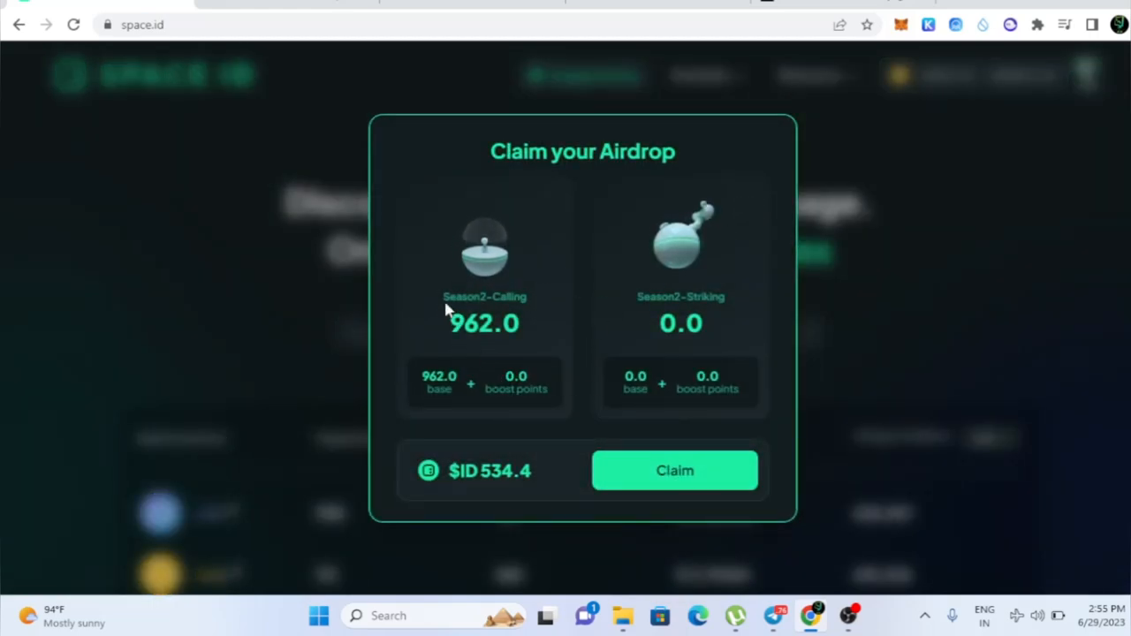
mouse_move(567, 329)
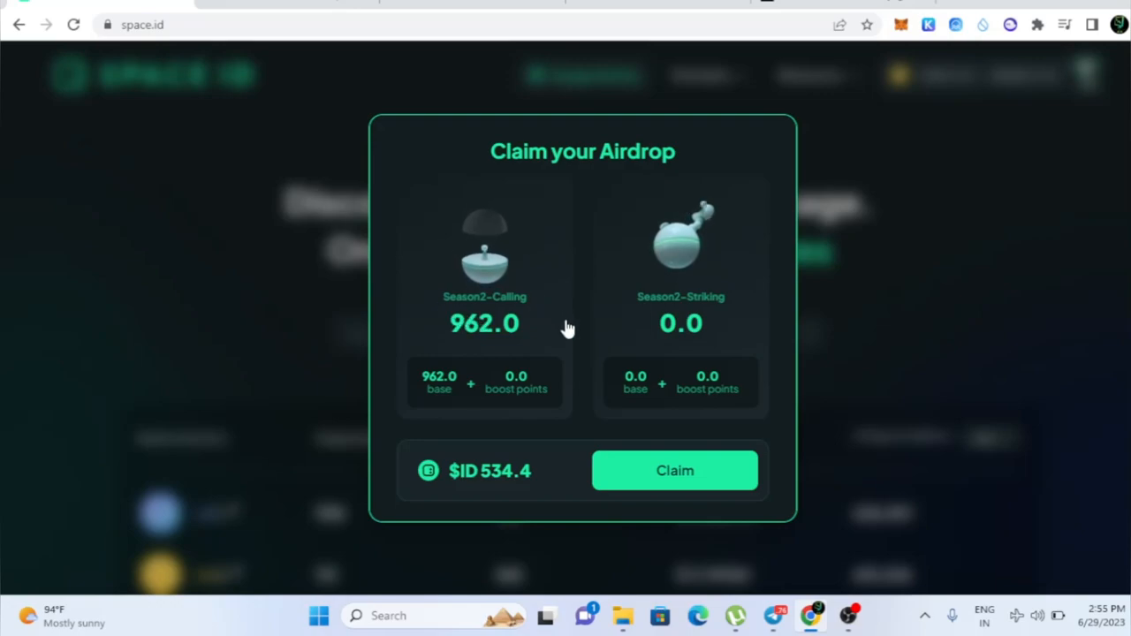
mouse_move(562, 340)
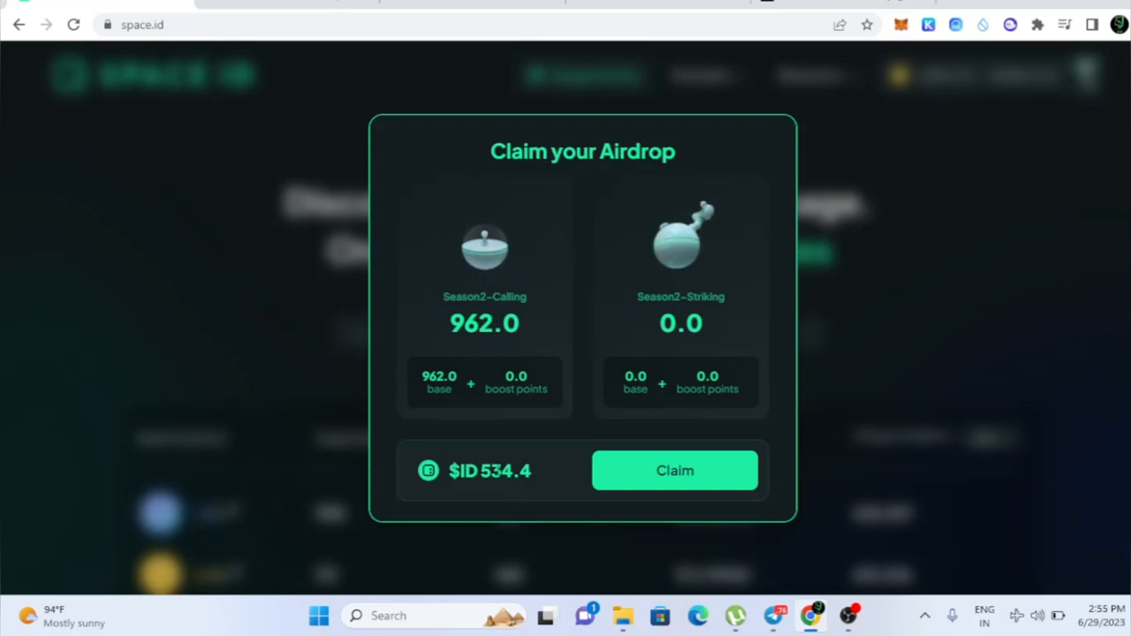
mouse_move(477, 307)
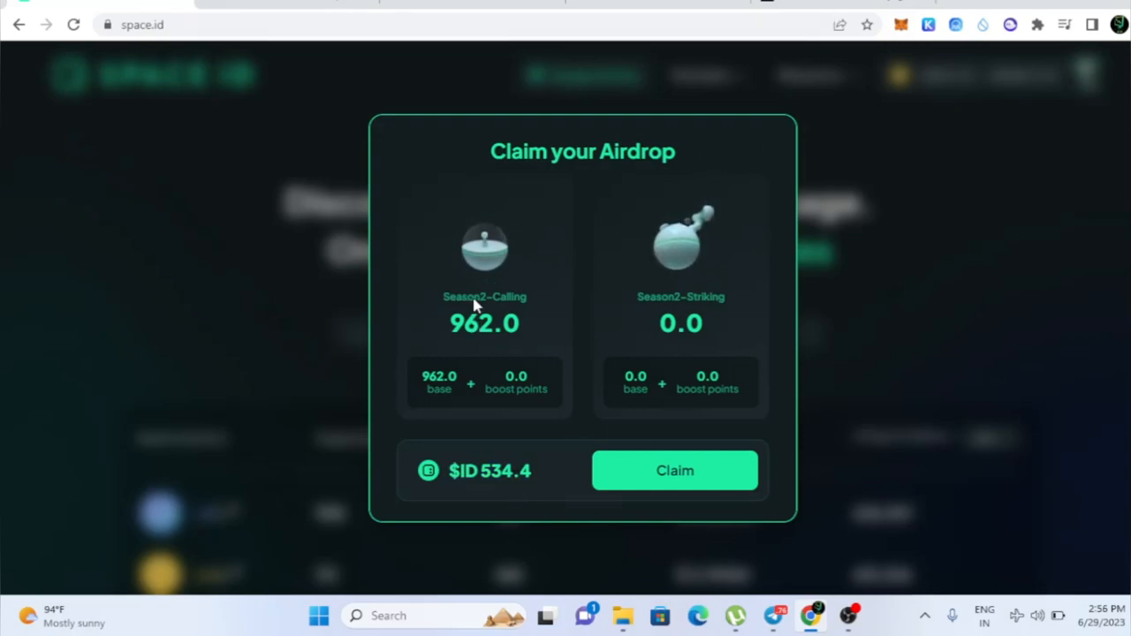
mouse_move(771, 343)
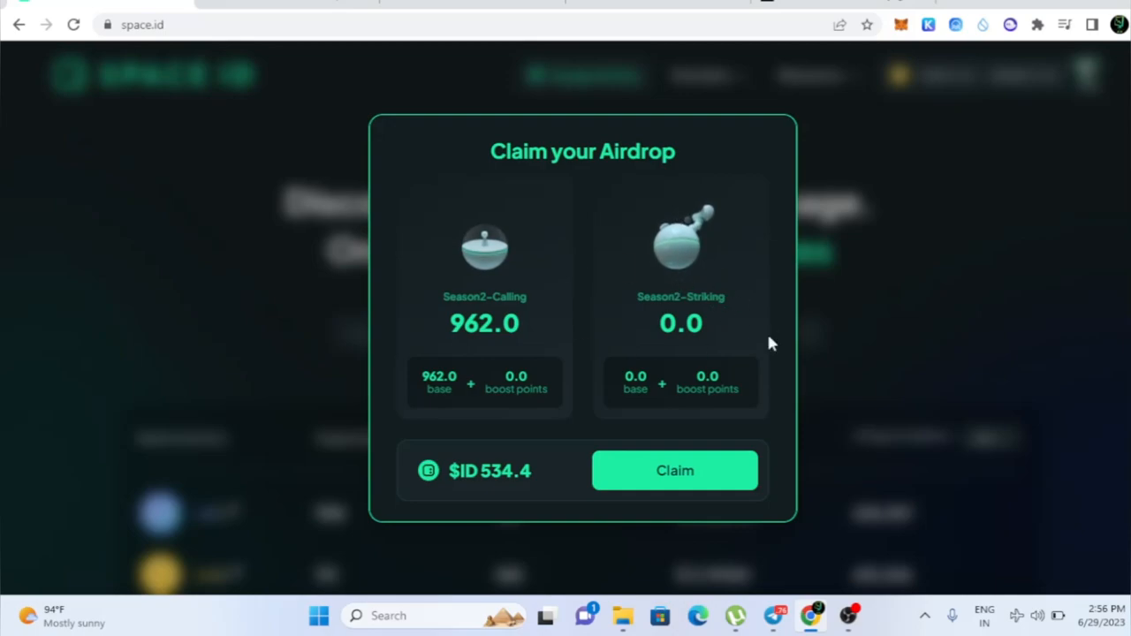
mouse_move(779, 263)
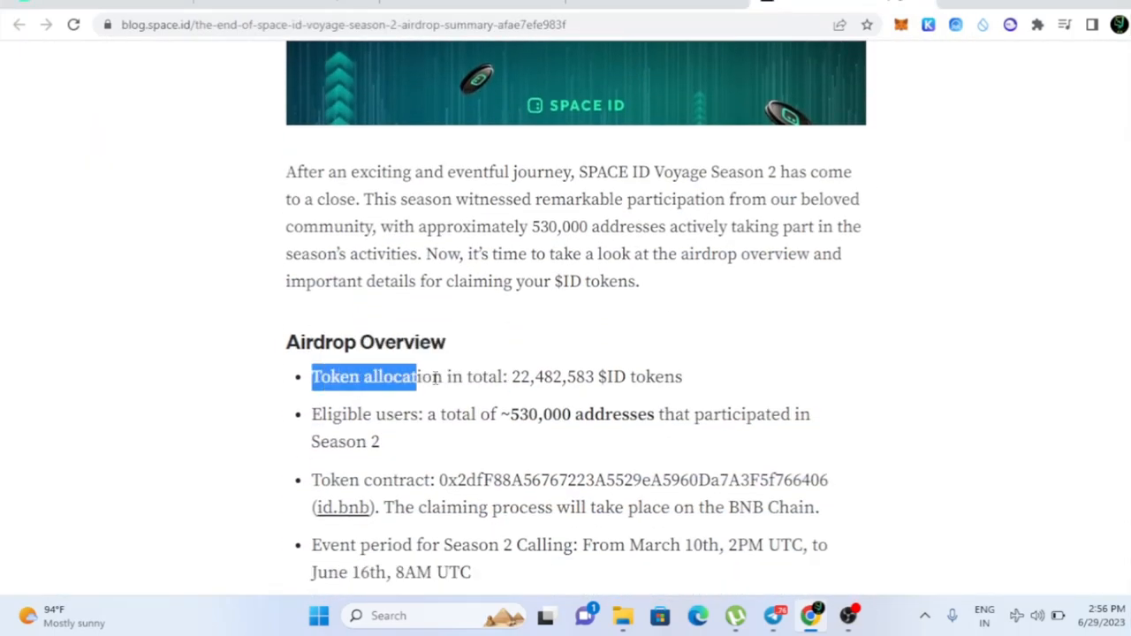
Check the article's 22,482,583 $ID allocation across ~530,000 addresses, then return to the claim panel.
click(699, 385)
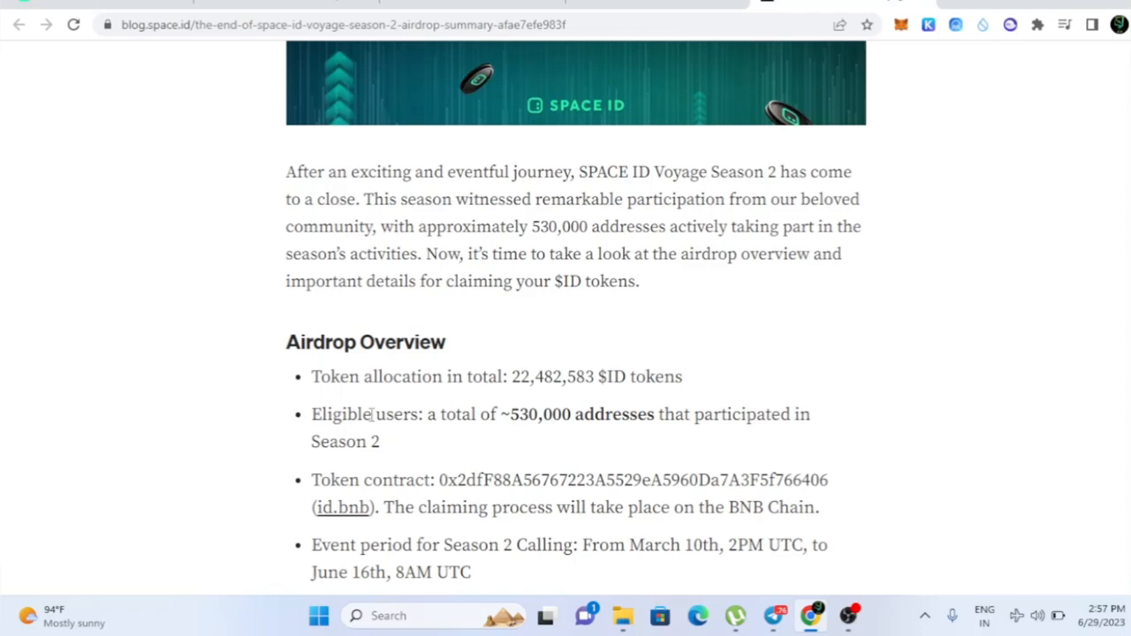
mouse_move(481, 404)
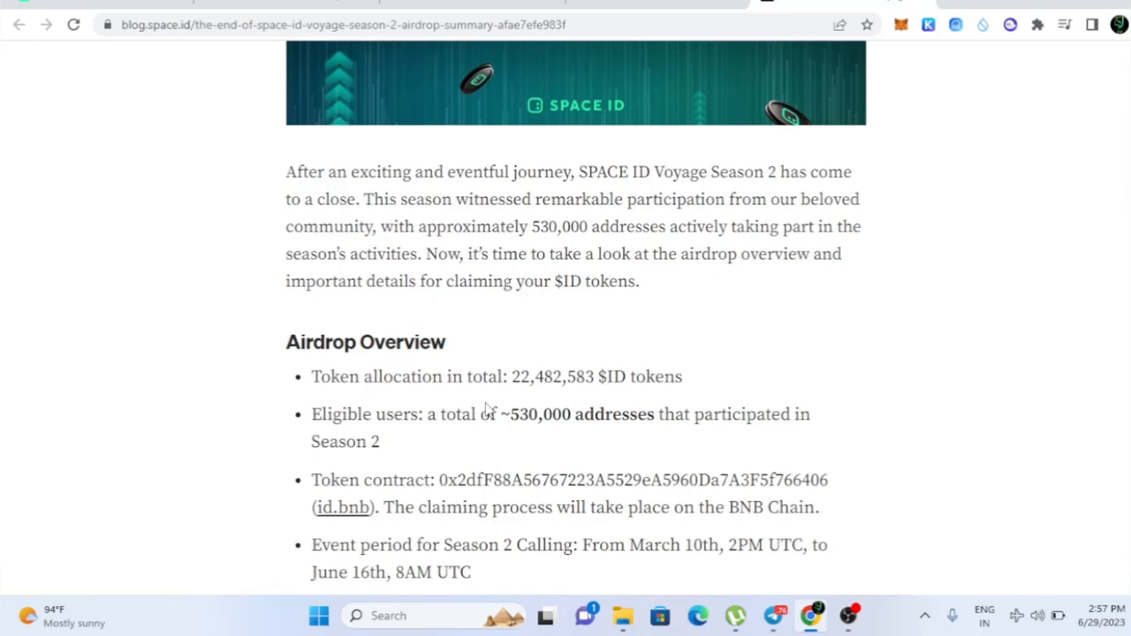
scroll(down, 3)
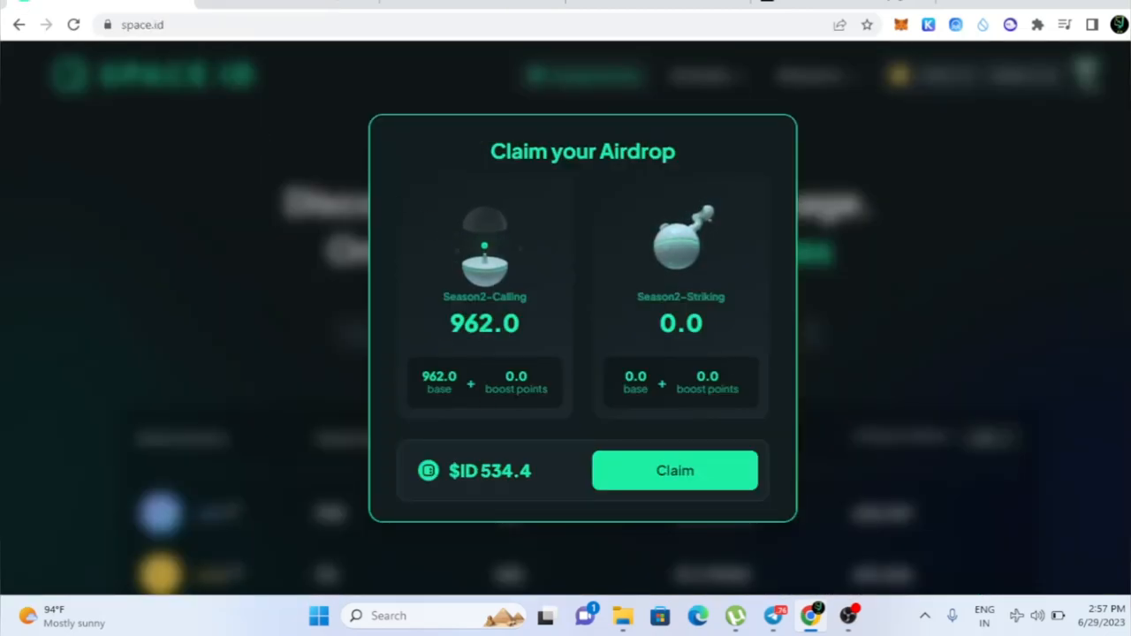
mouse_move(477, 269)
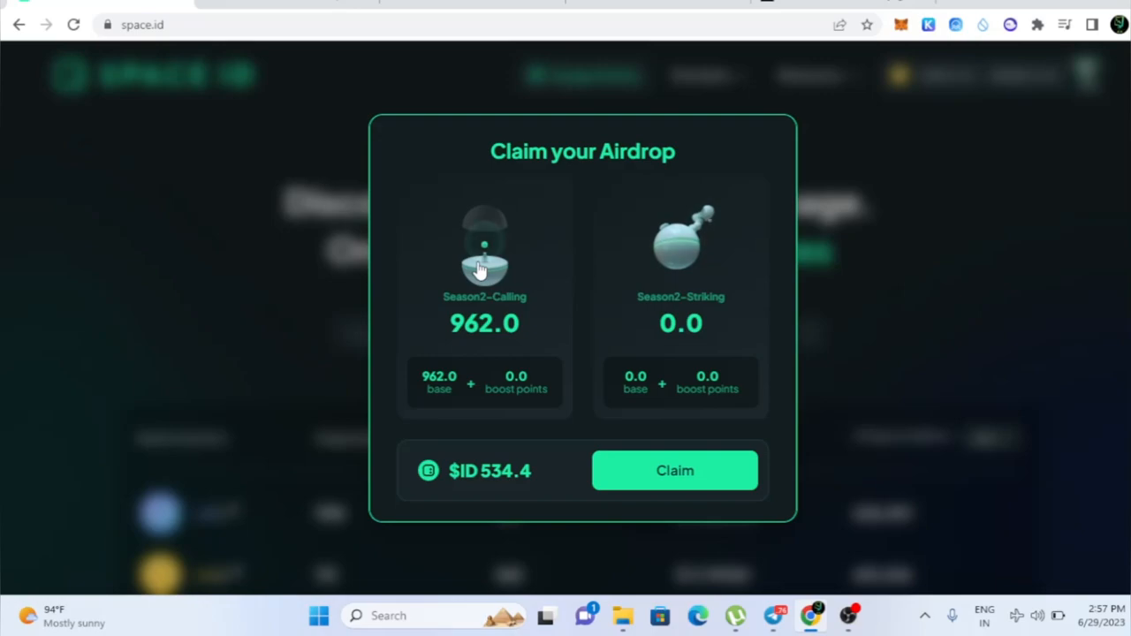
mouse_move(449, 333)
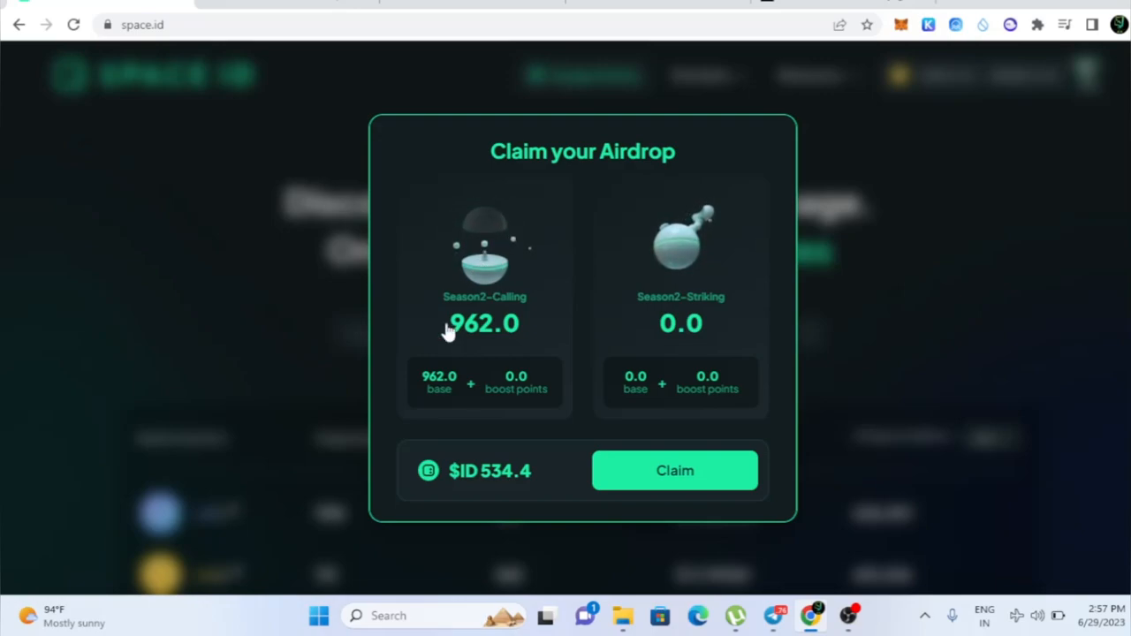
mouse_move(463, 390)
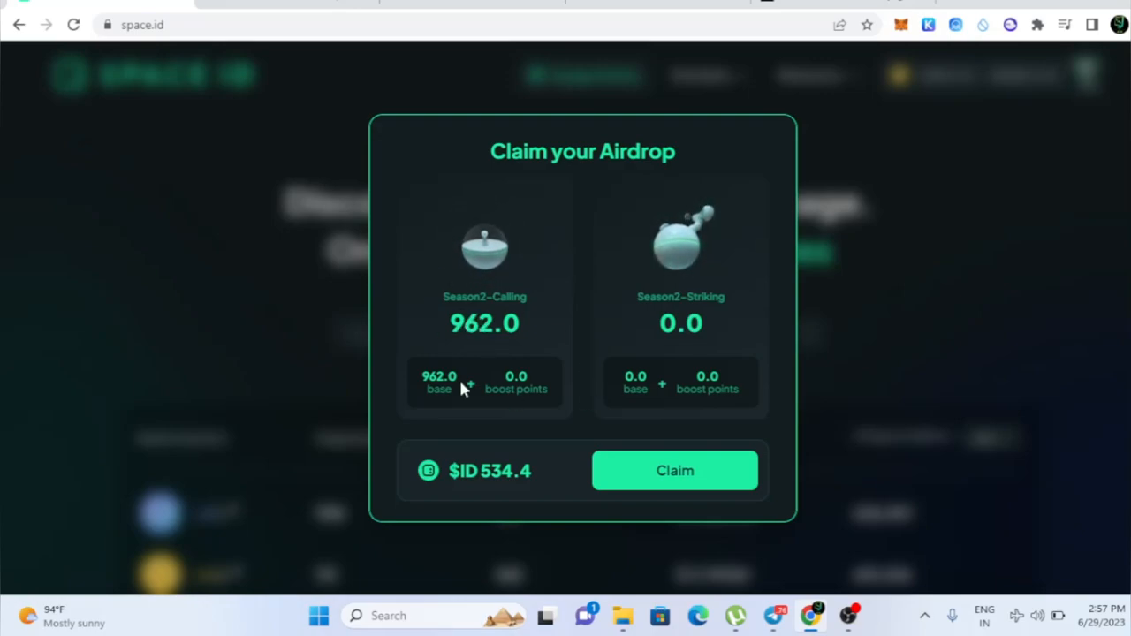
mouse_move(675, 60)
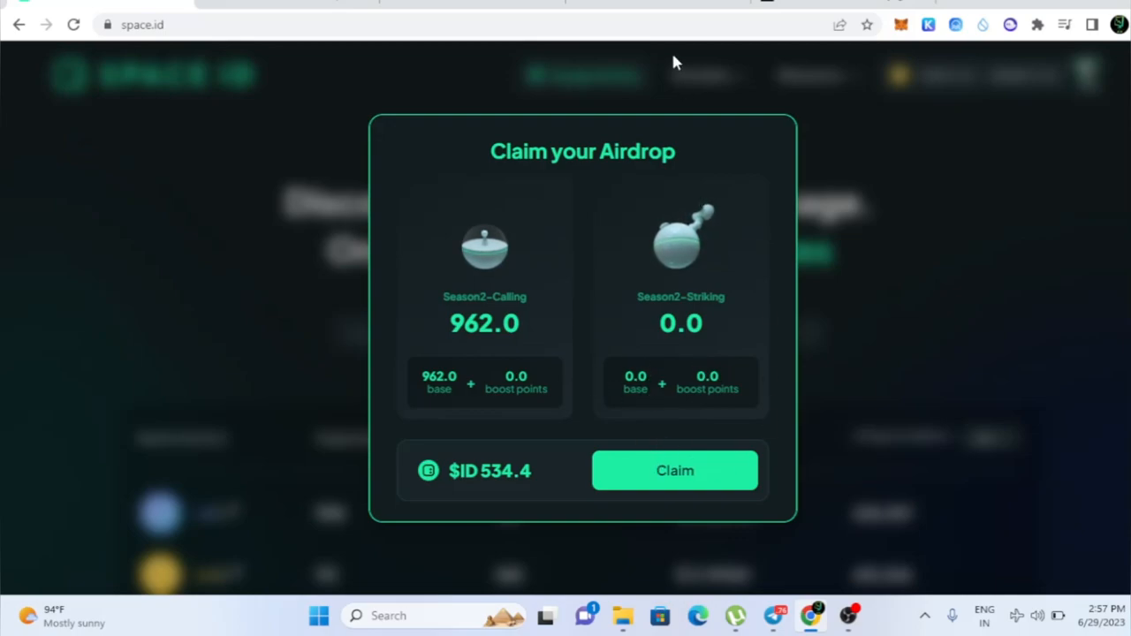
mouse_move(700, 441)
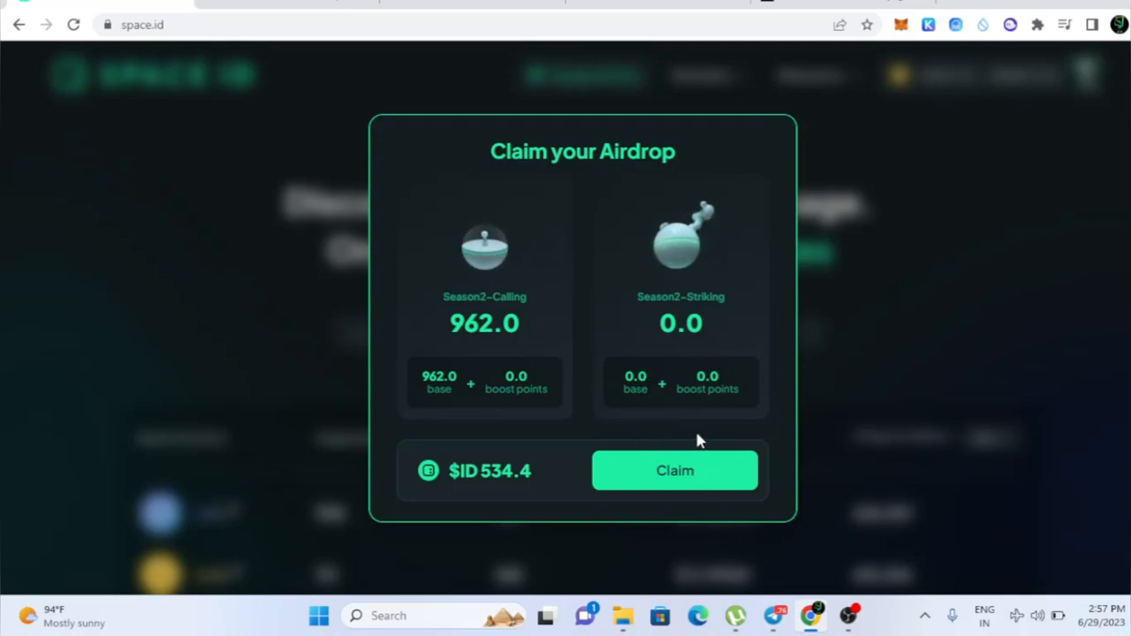
mouse_move(679, 447)
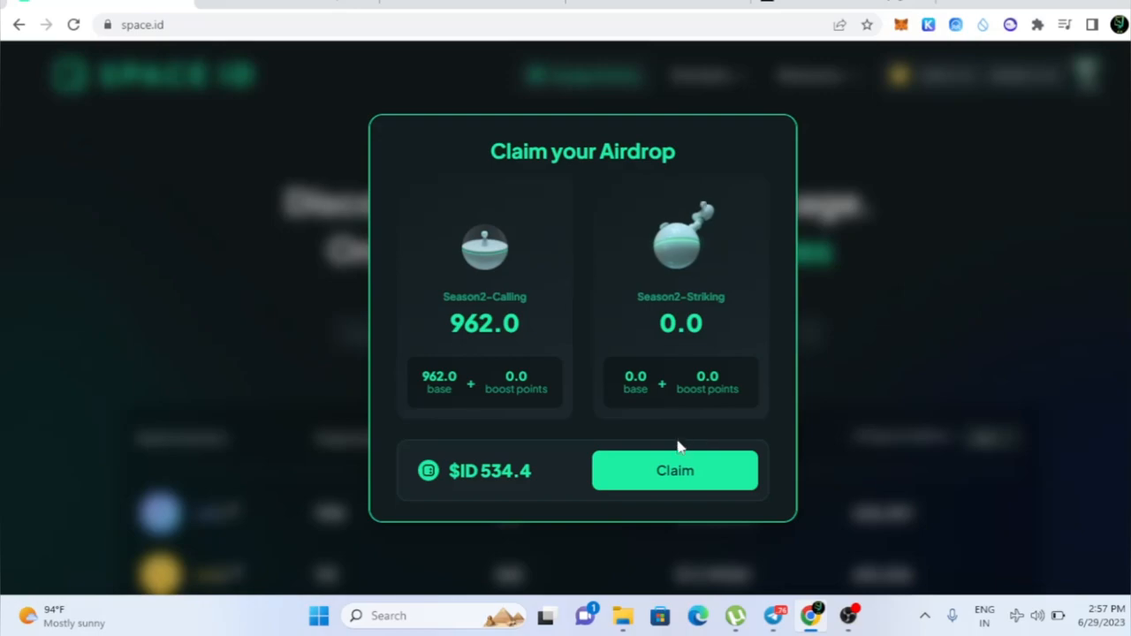
Claim the $ID 534.4 airdrop so the delegate selection list of community members appears.
click(676, 471)
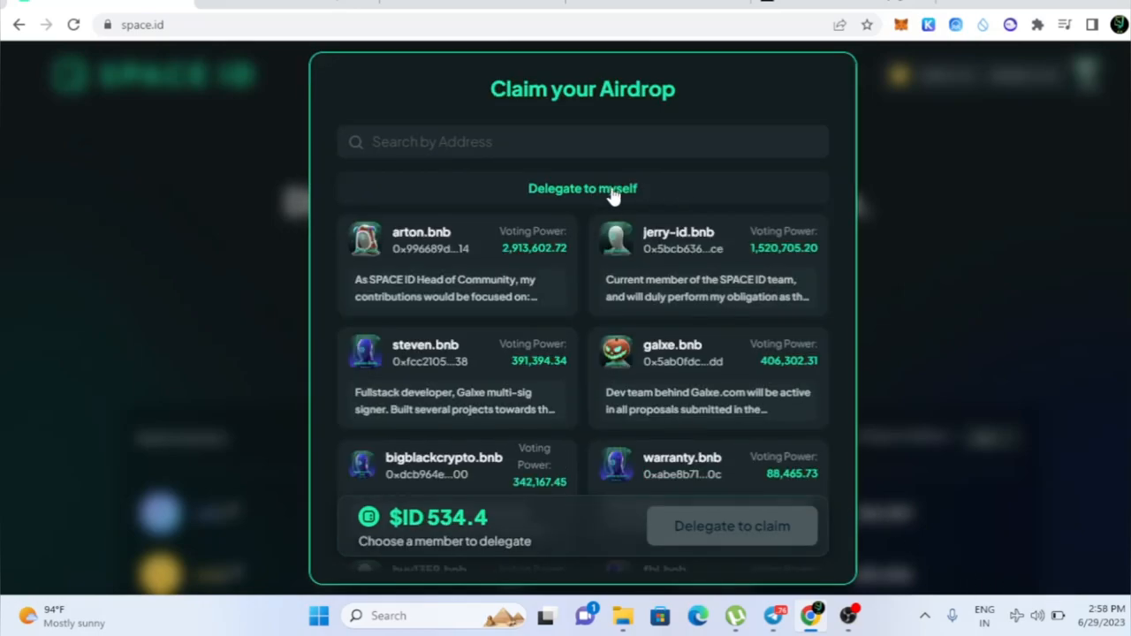
Delegate voting rights to myself and confirm the claim transaction in MetaMask for a Successful Claim.
click(582, 187)
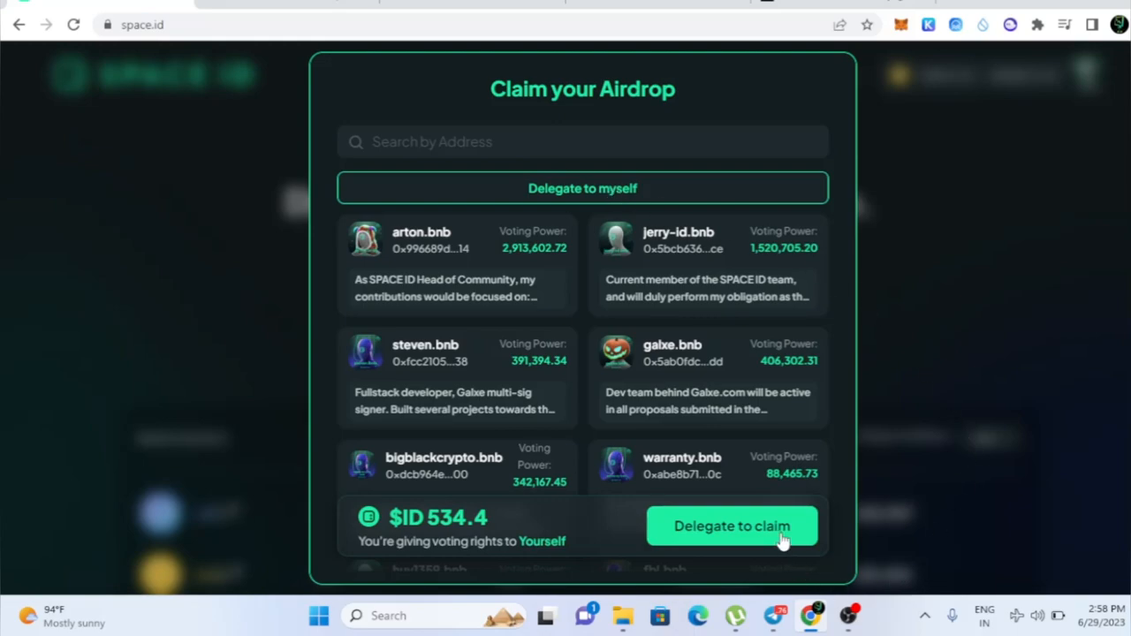
click(732, 526)
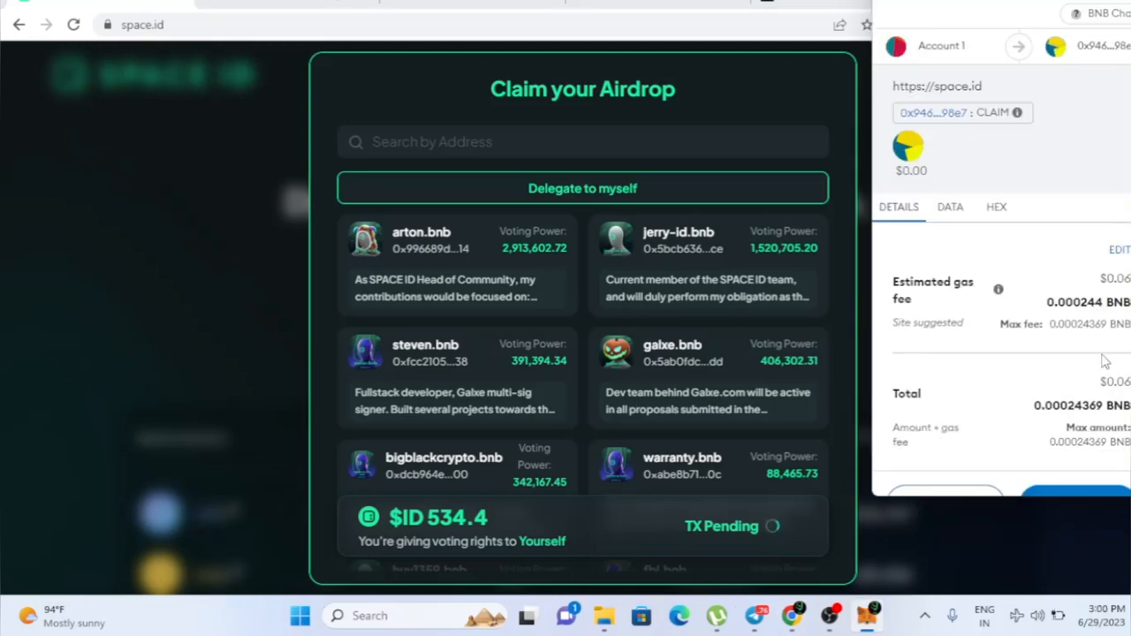
mouse_move(1112, 286)
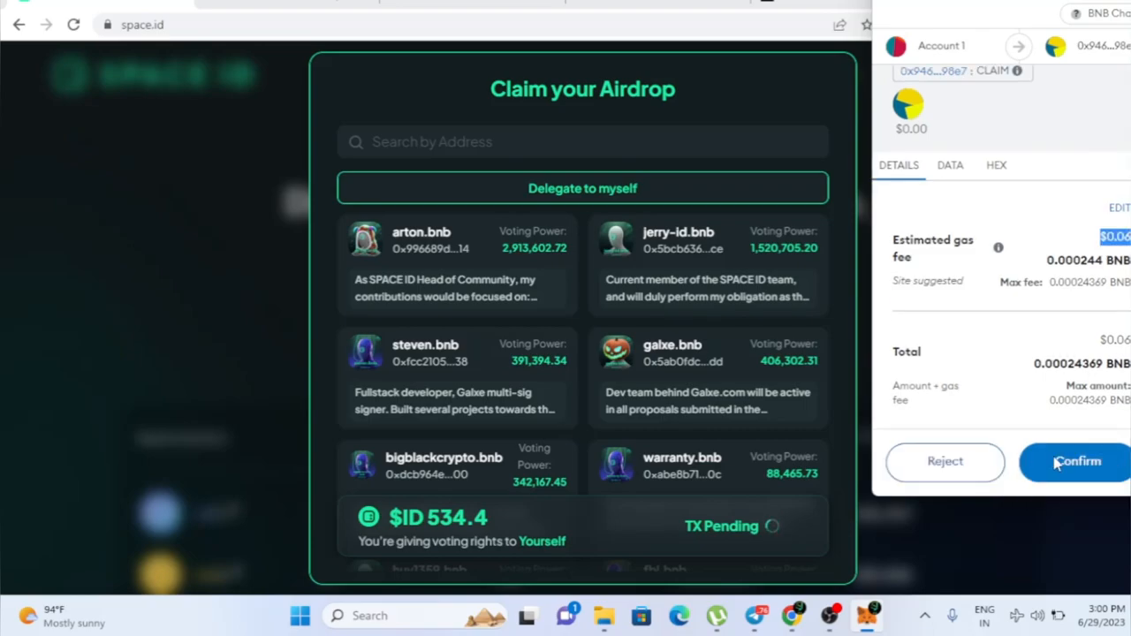
click(1076, 462)
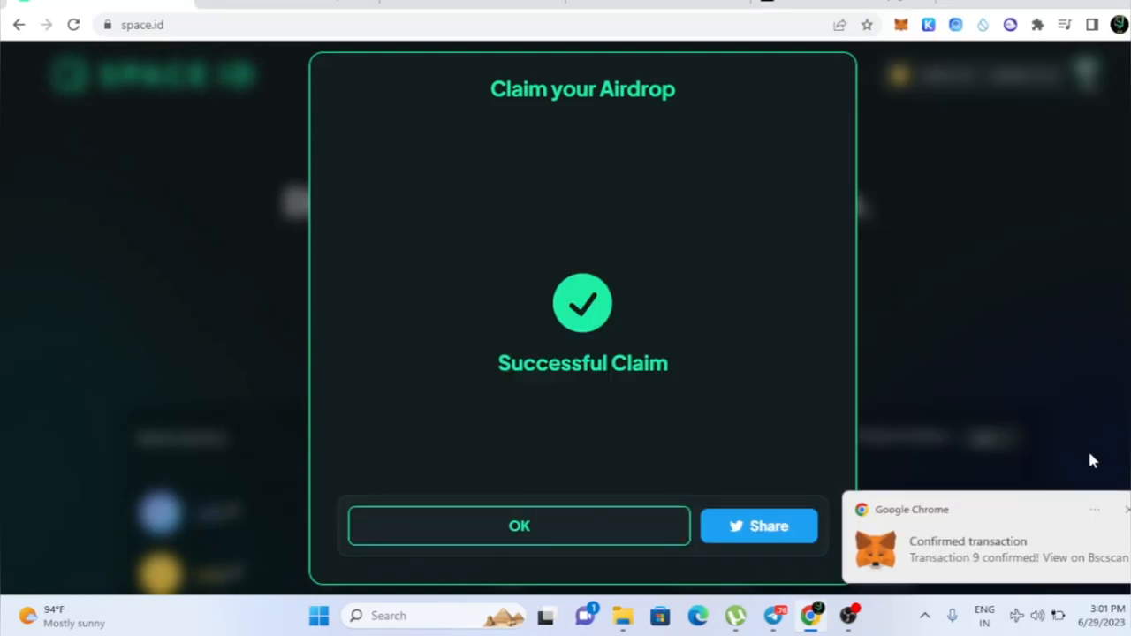
mouse_move(491, 374)
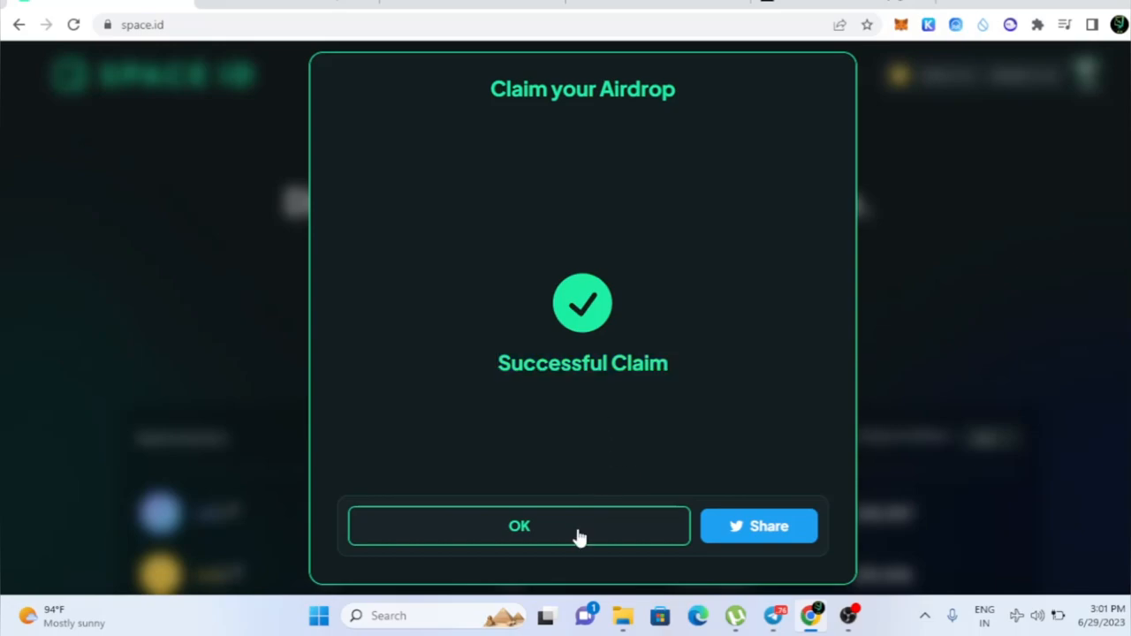
Dismiss the Successful Claim message and view the MetaMask wallet's 0.0098 BNB balance.
click(520, 527)
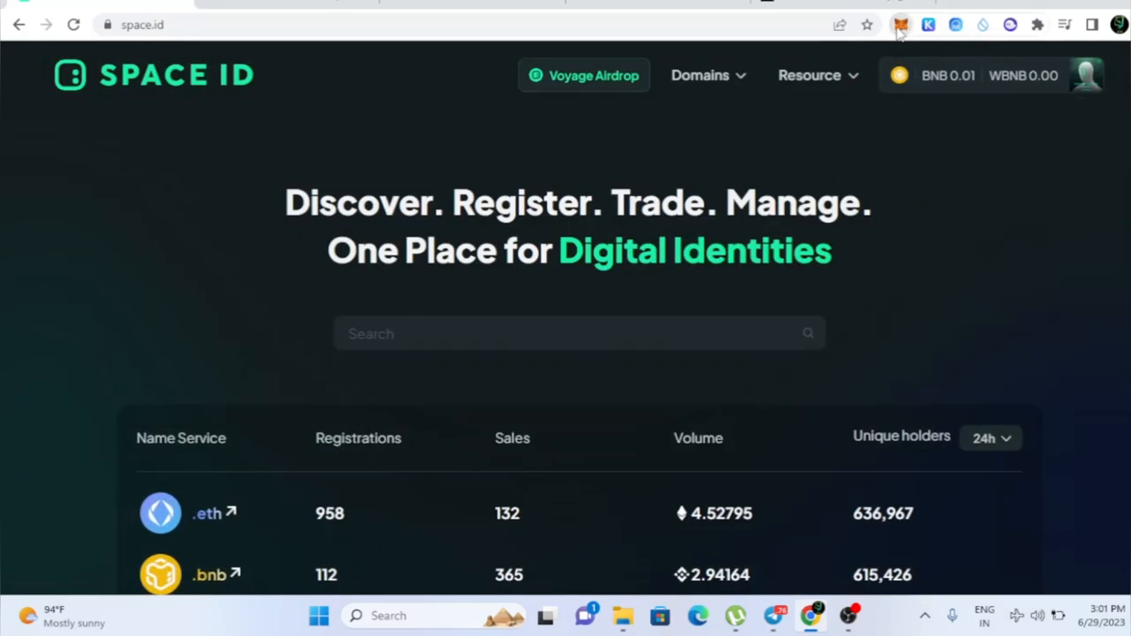
mouse_move(898, 26)
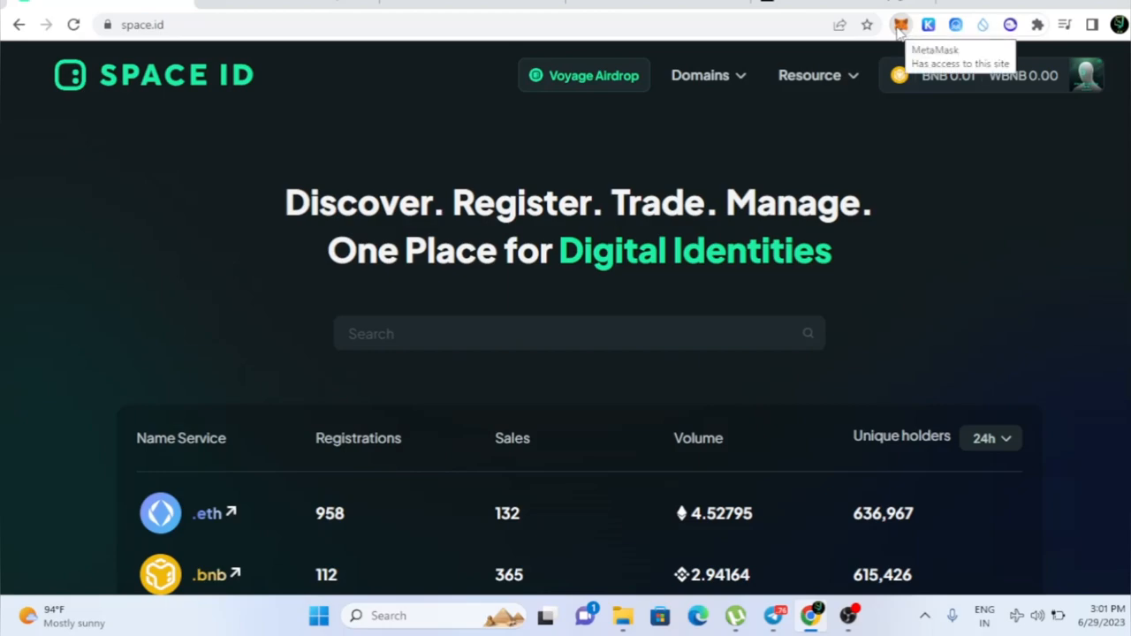
click(902, 25)
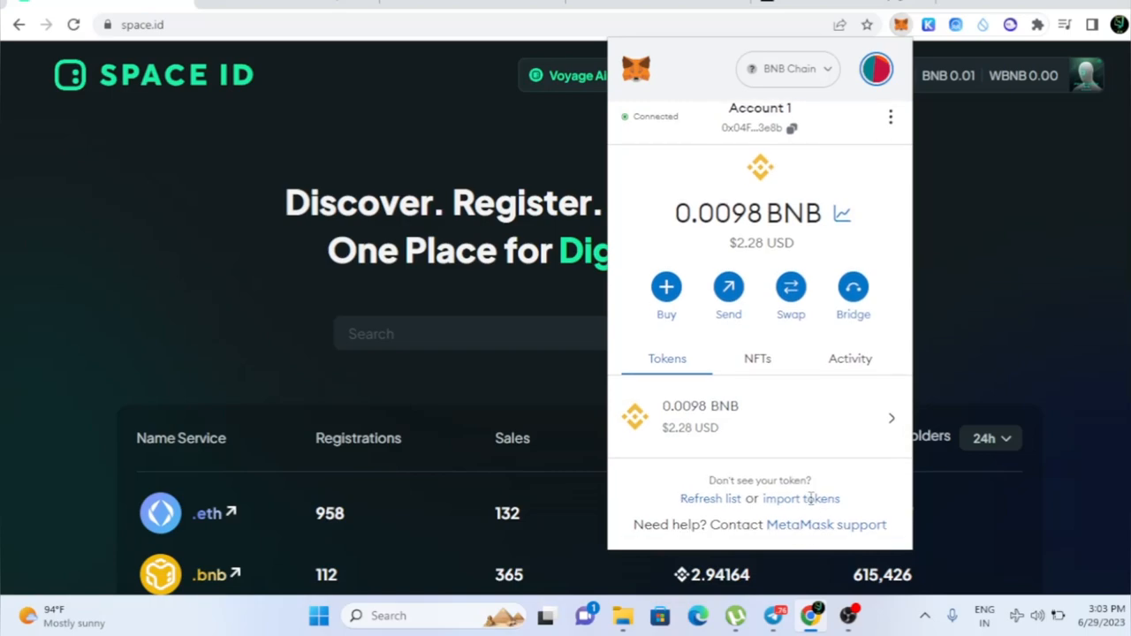
Import the ID token by contract address 57223A5529eA5960Da7A3F5f766406 so Account 1 lists 534.4 ID.
click(801, 498)
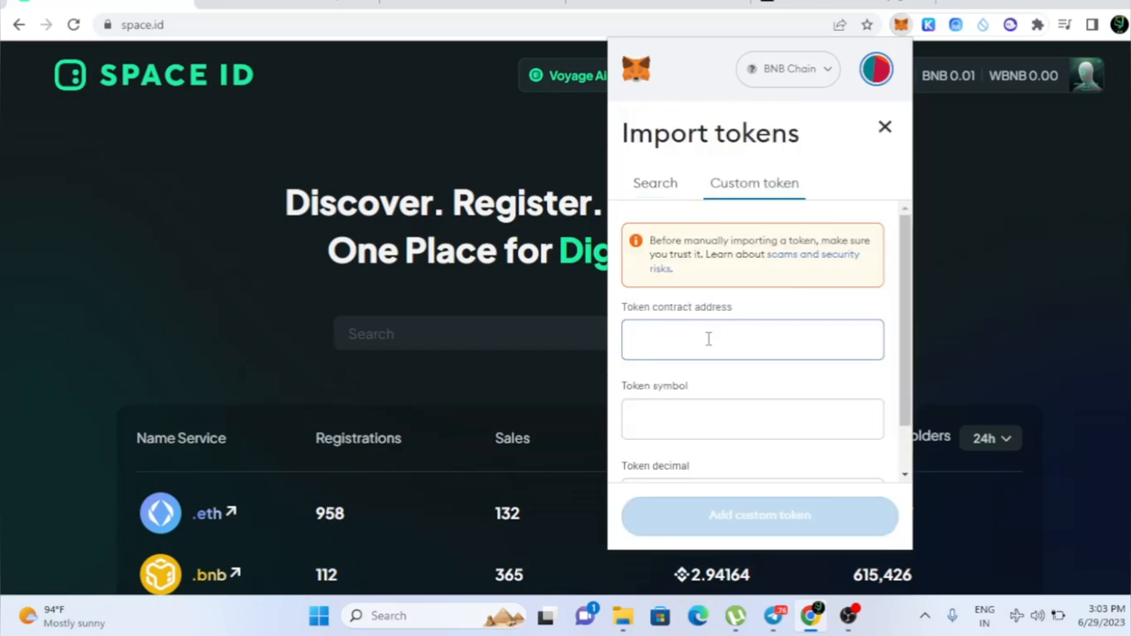
text(57223A5529eA5960Da7A3F5f766406)
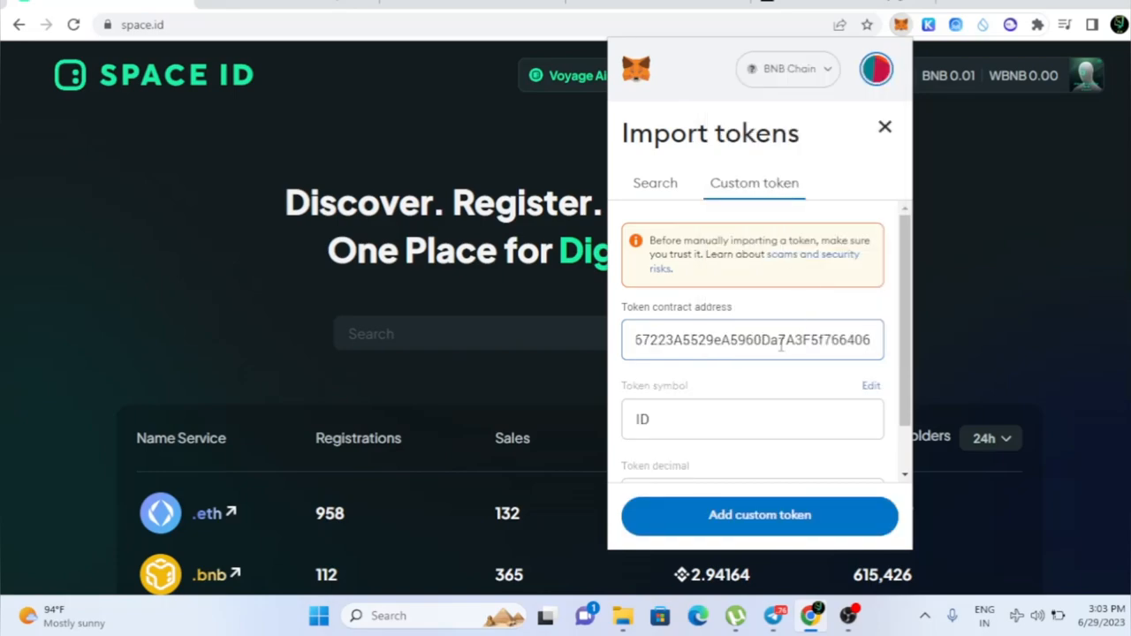
scroll(down, 3)
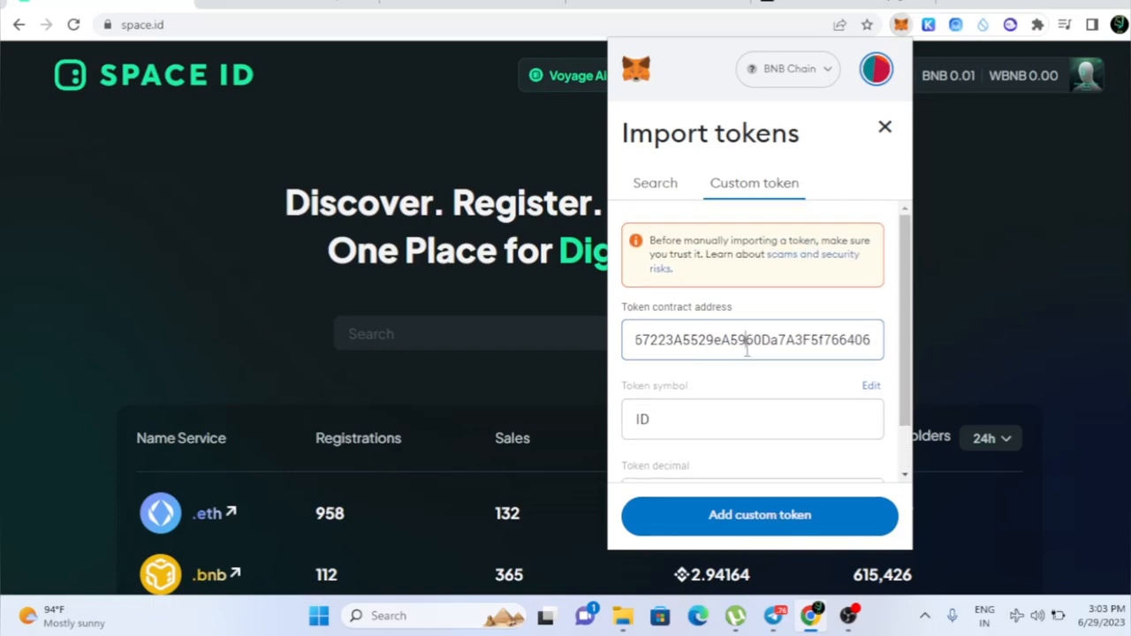
mouse_move(775, 527)
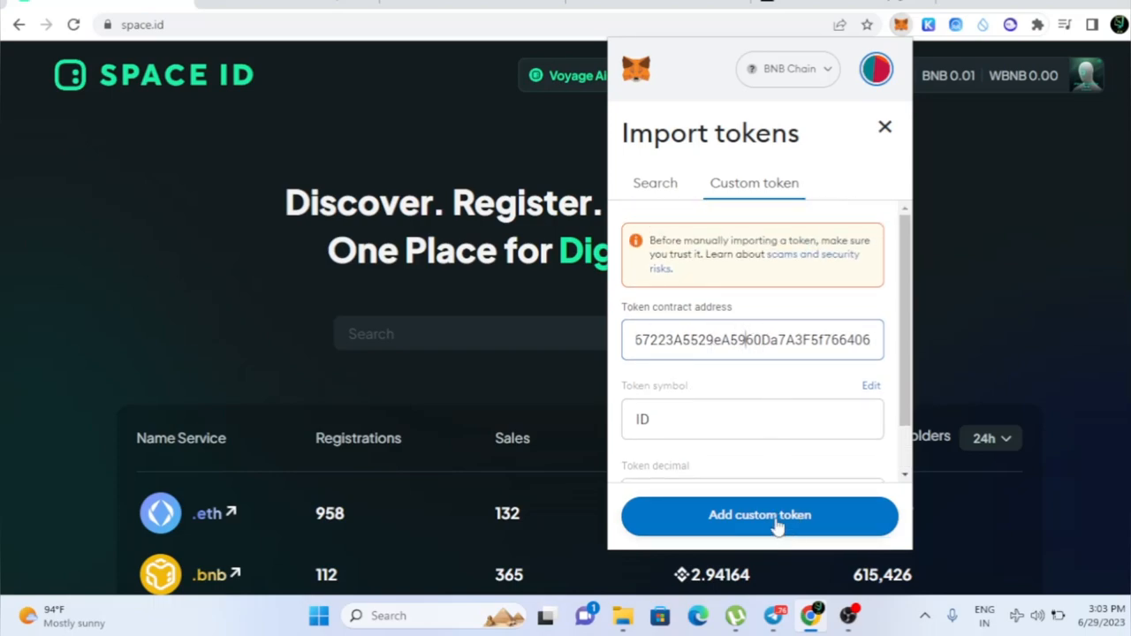
click(760, 516)
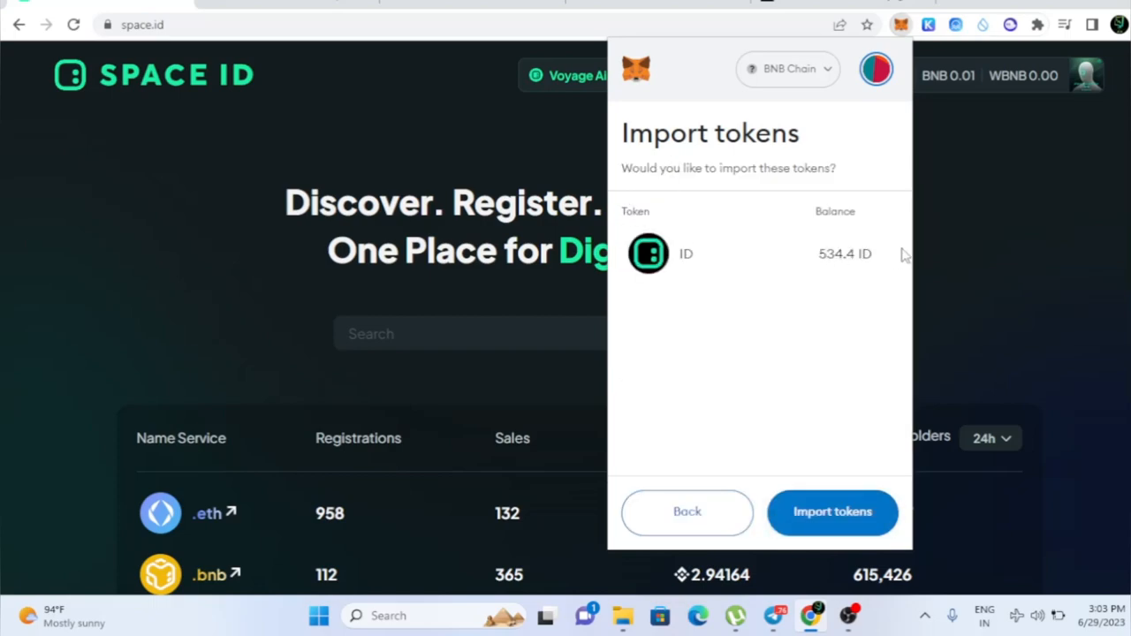
mouse_move(739, 373)
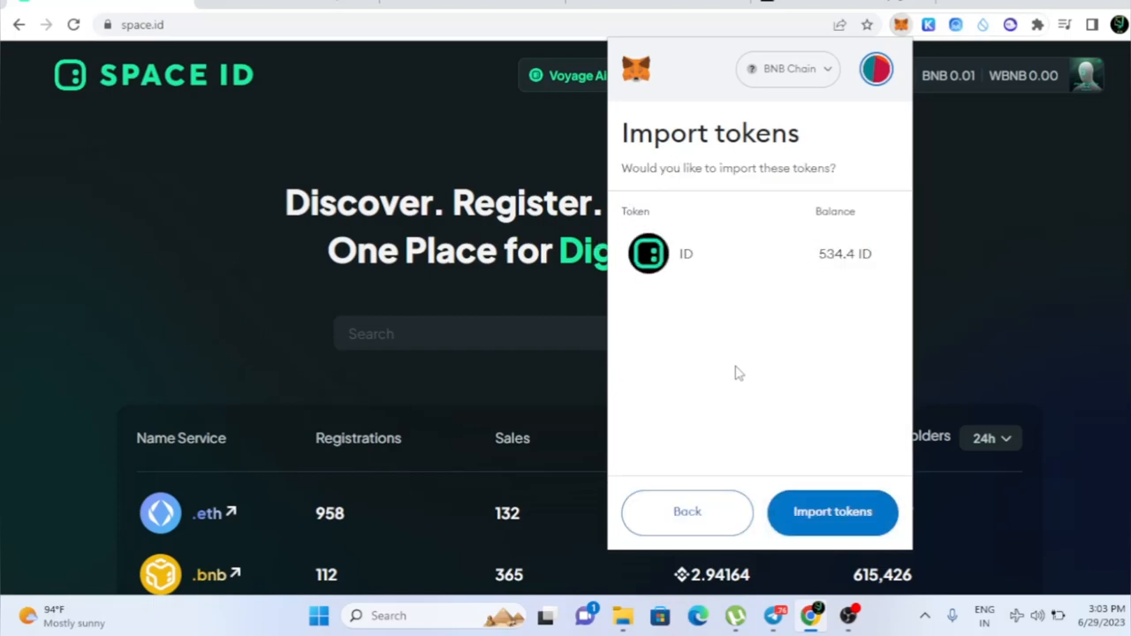
click(833, 513)
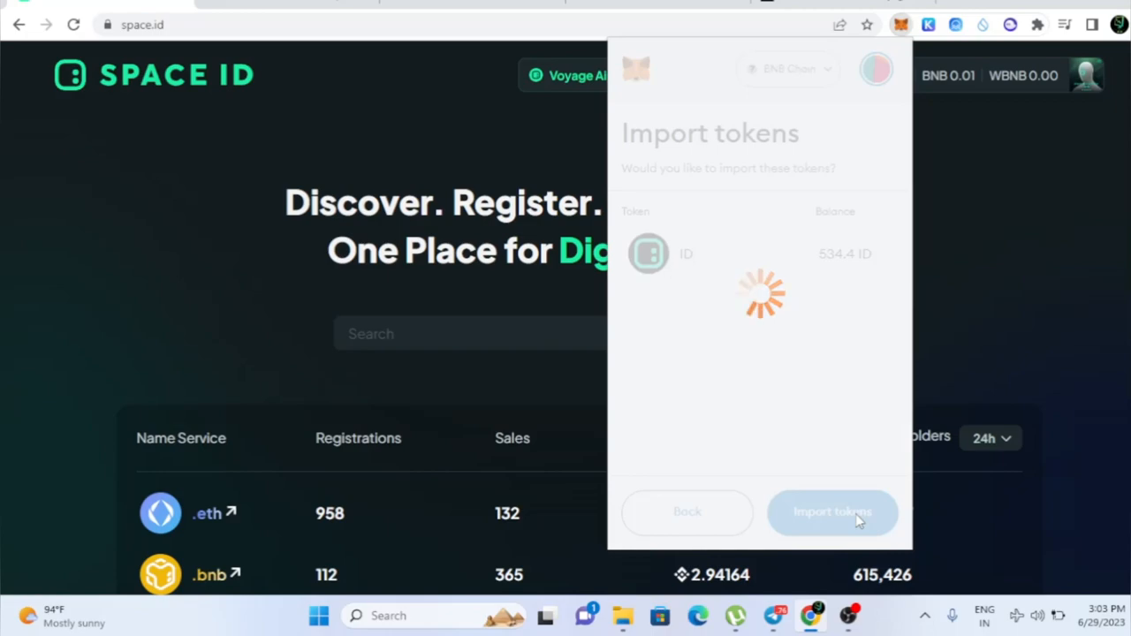
click(833, 513)
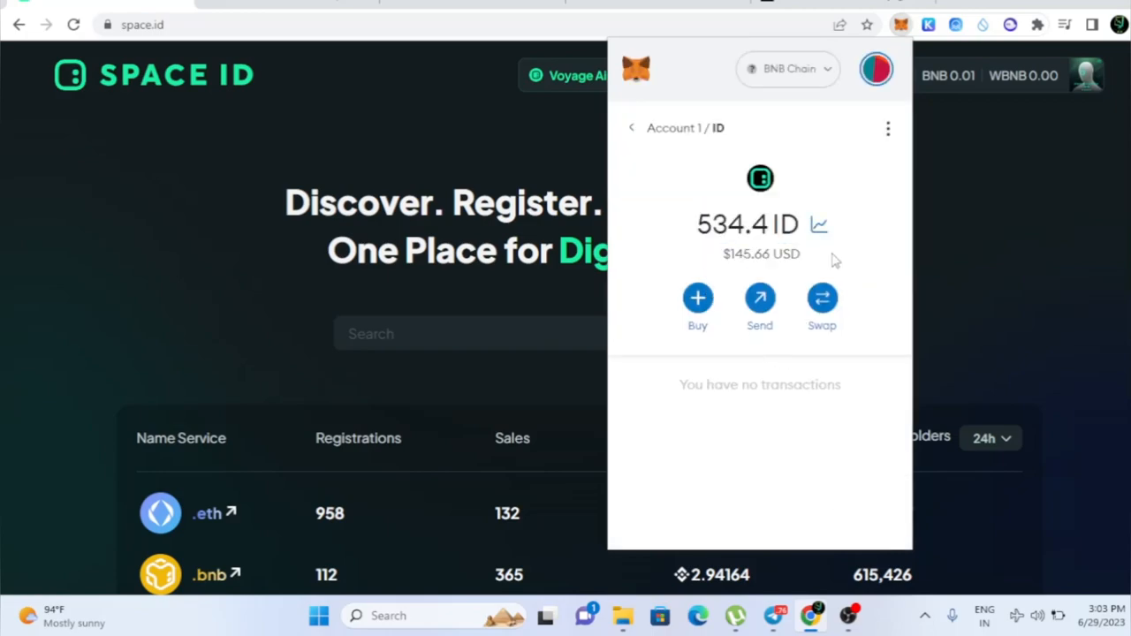
click(629, 127)
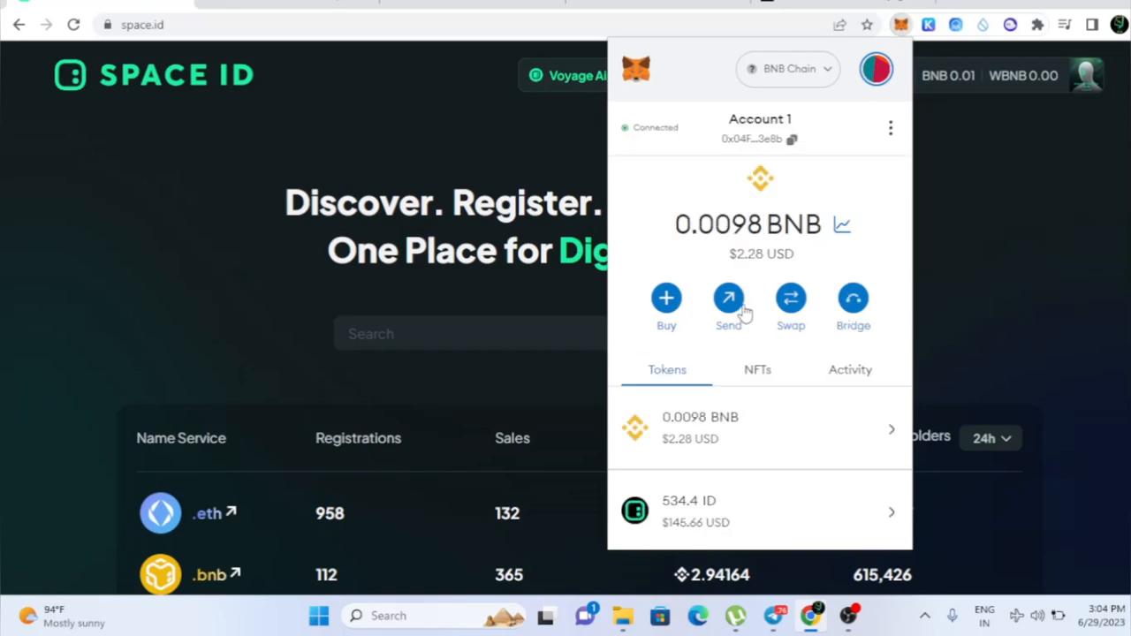
scroll(down, 3)
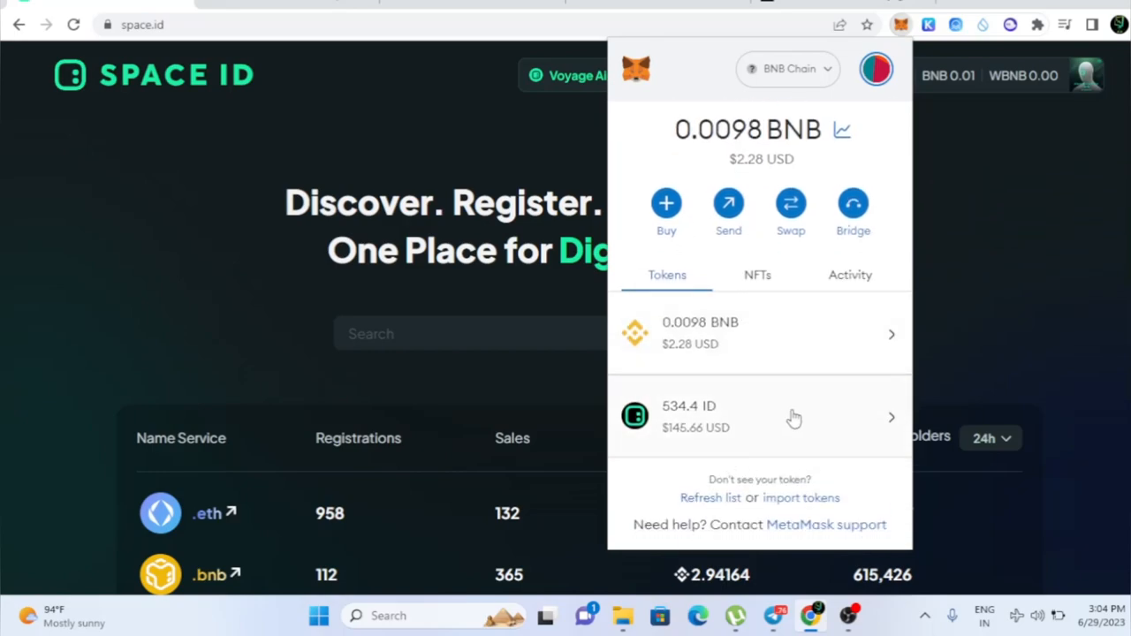
mouse_move(815, 426)
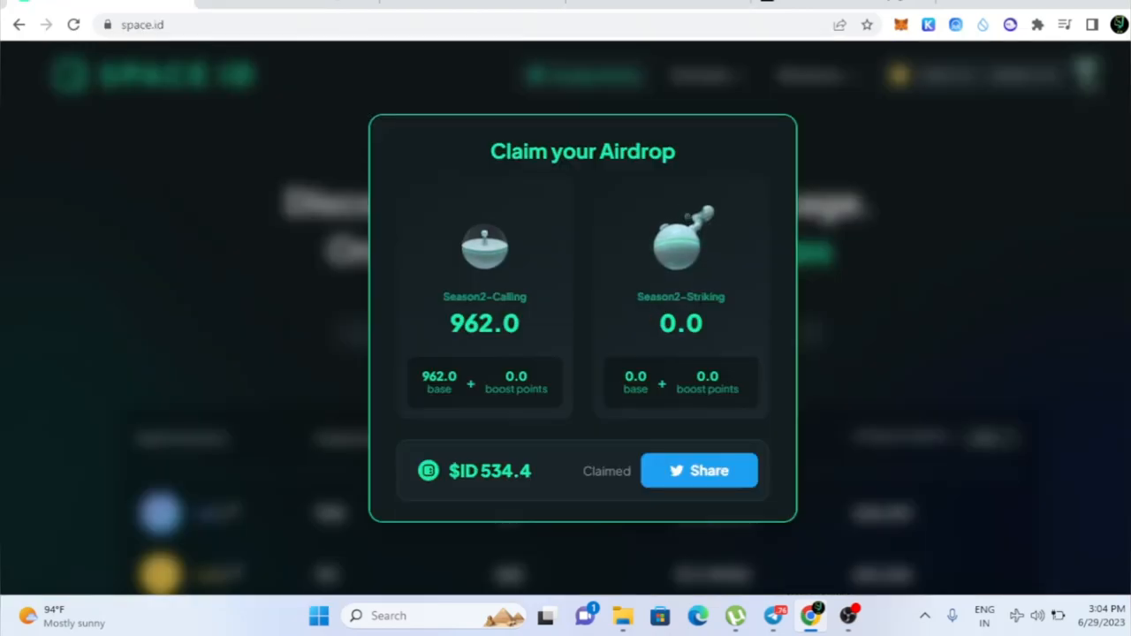
mouse_move(746, 325)
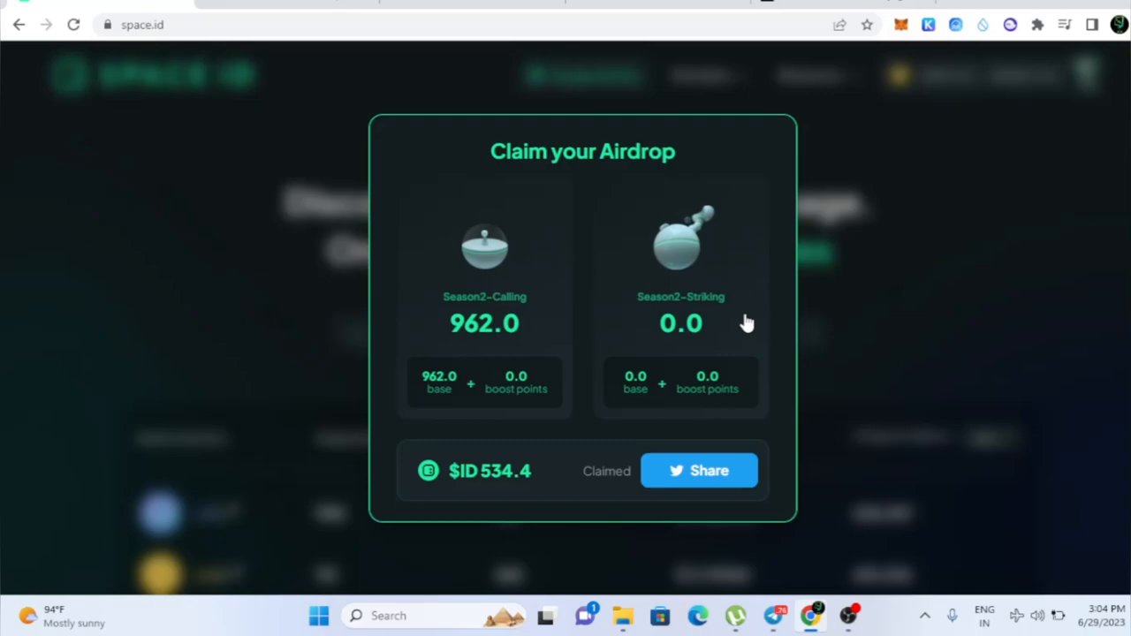
mouse_move(746, 322)
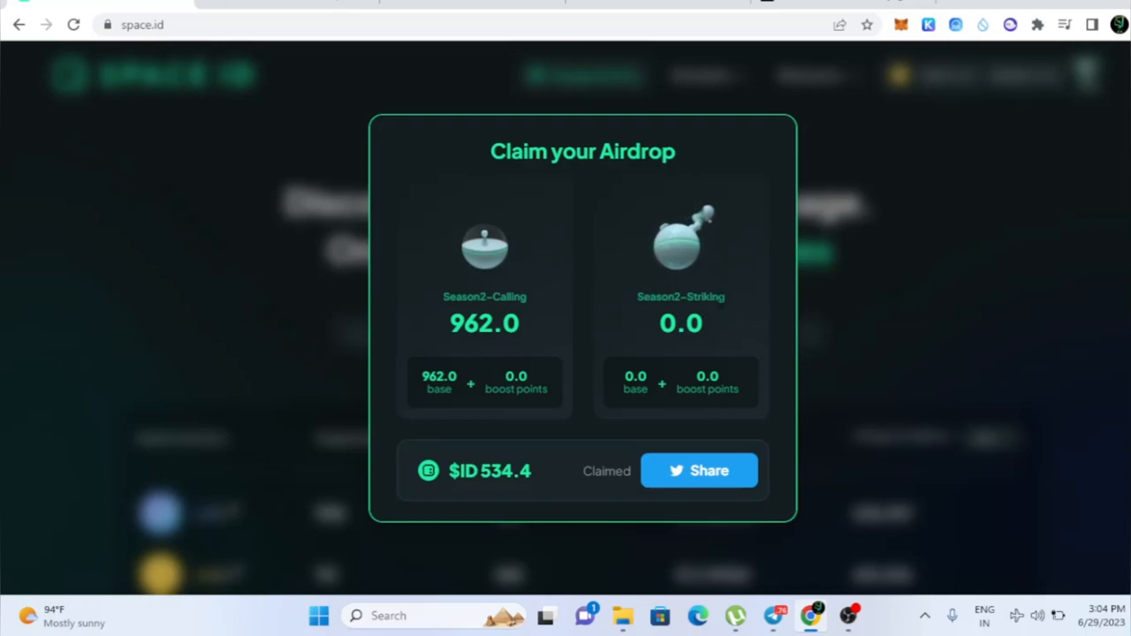
mouse_move(629, 451)
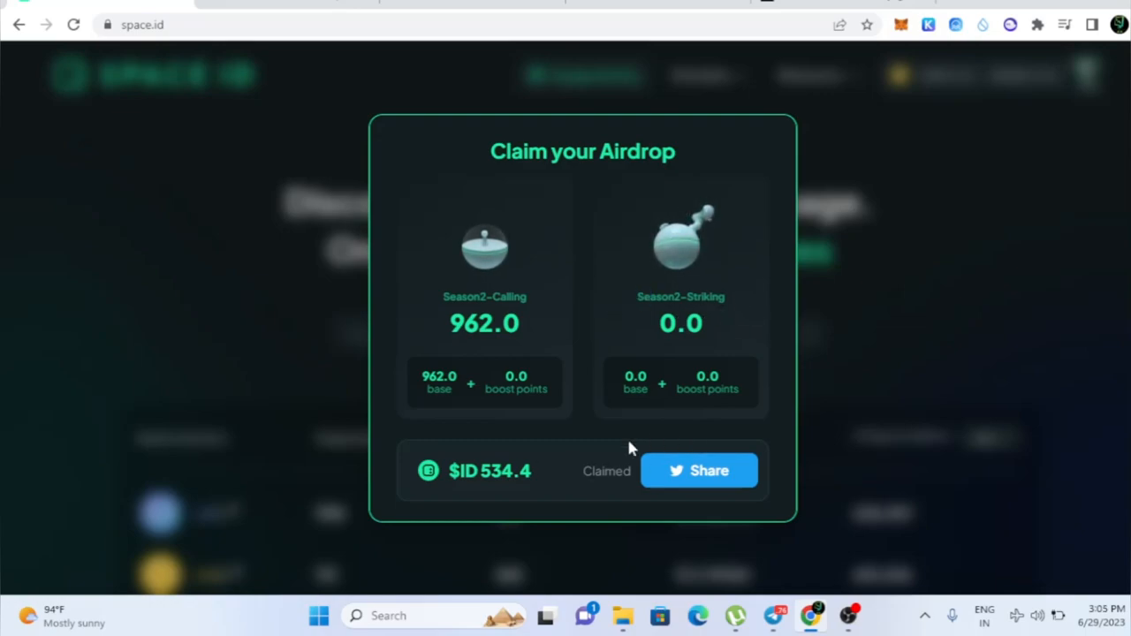
mouse_move(255, 158)
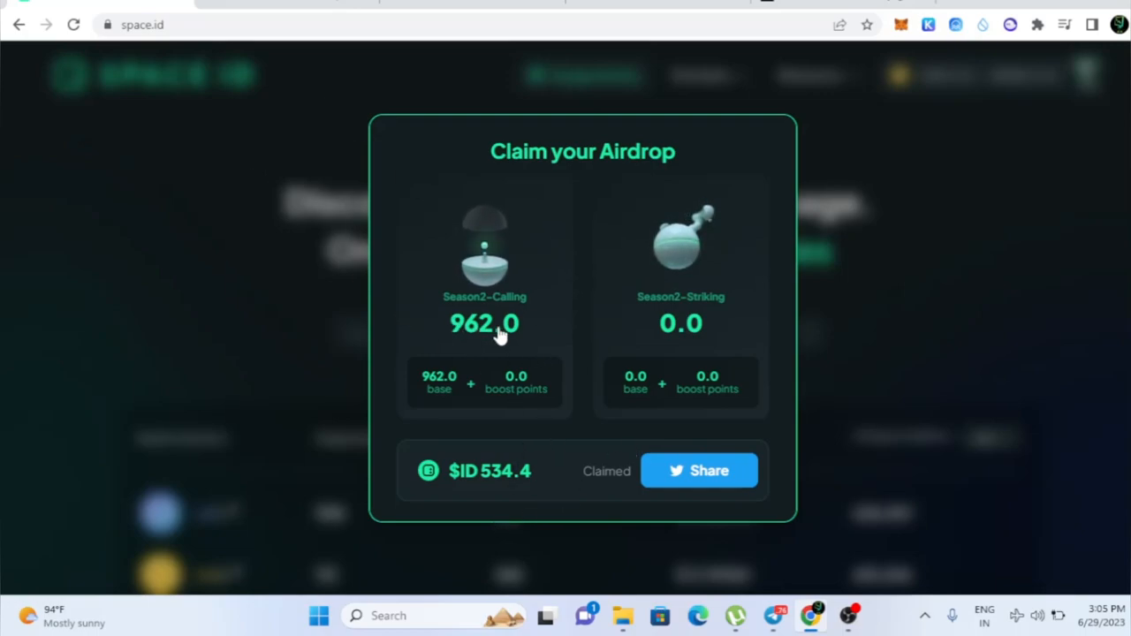
mouse_move(544, 483)
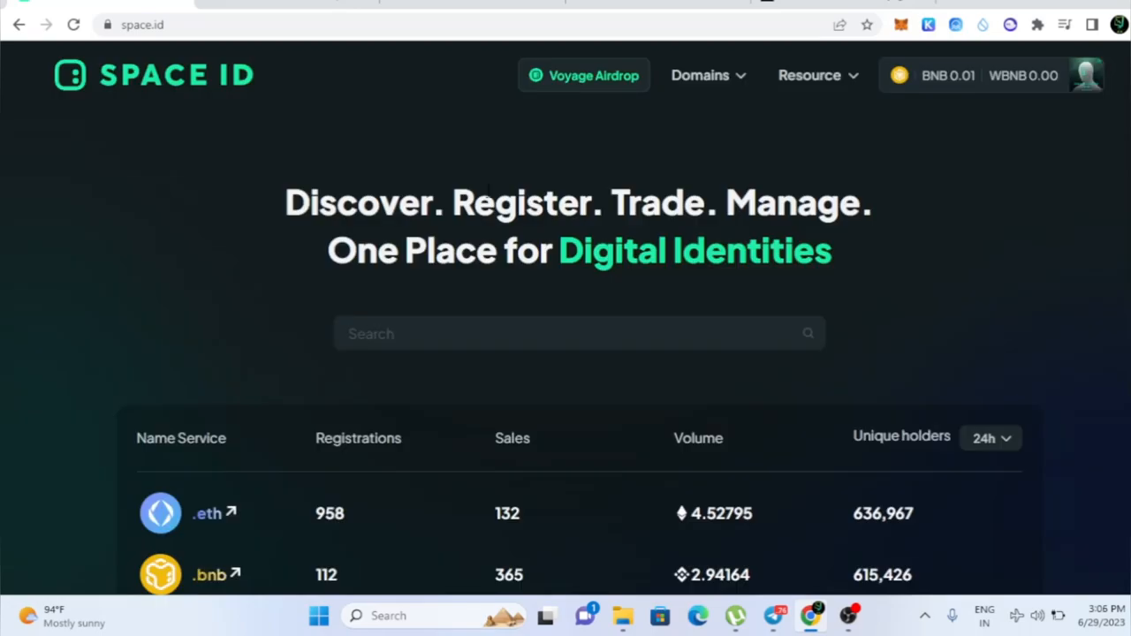
Scroll the space.id home page after dismissing the Claim your Airdrop dialog.
scroll(down, 3)
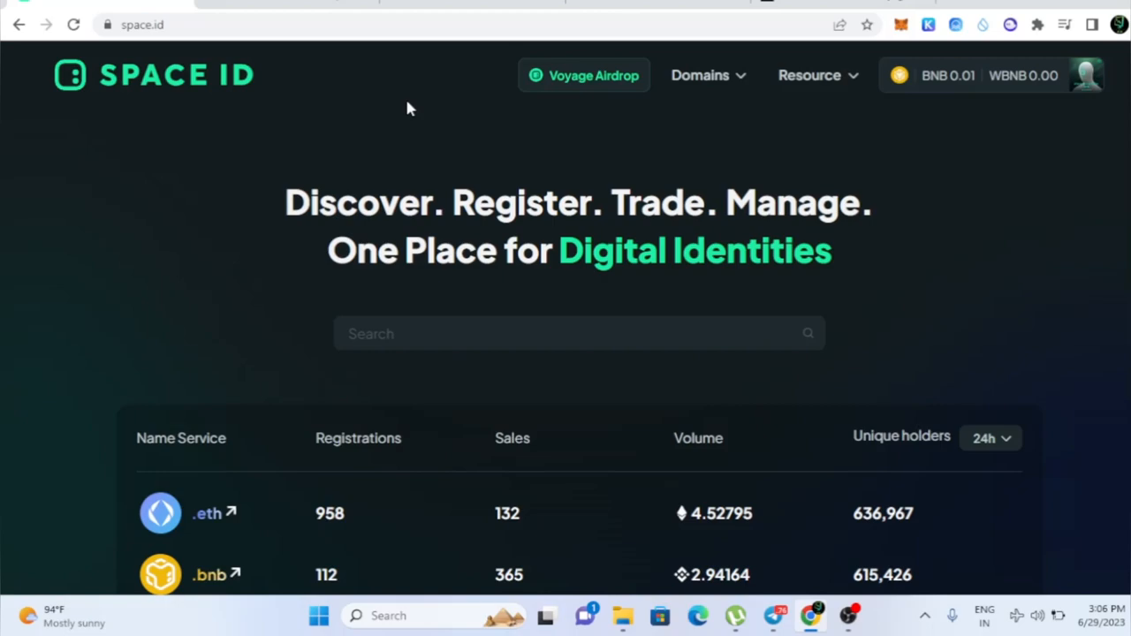
mouse_move(593, 148)
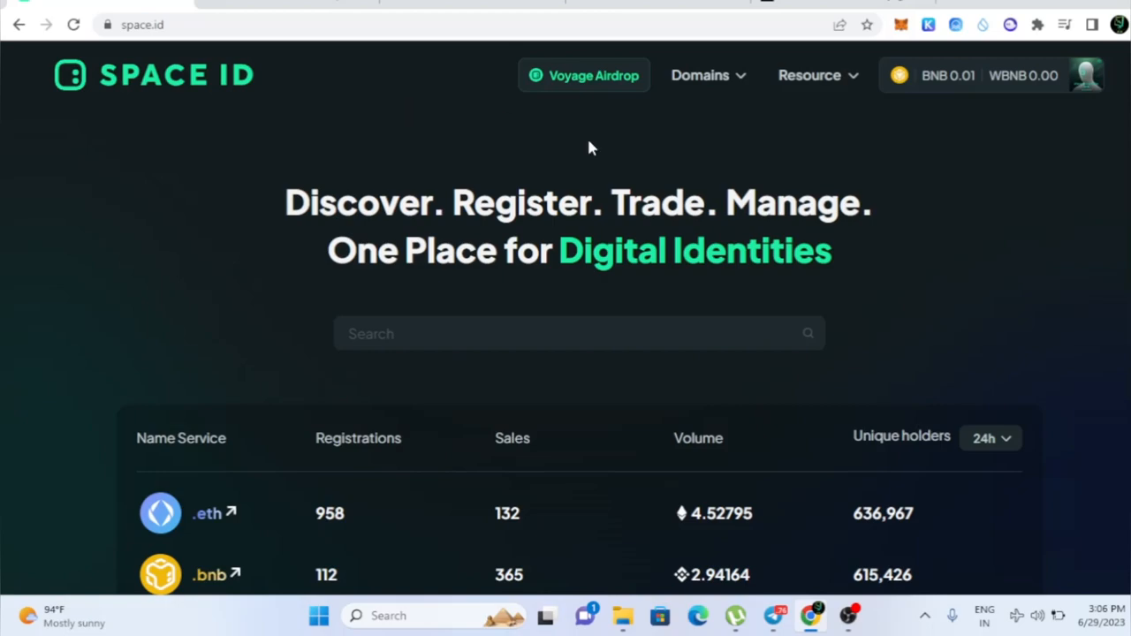
mouse_move(900, 191)
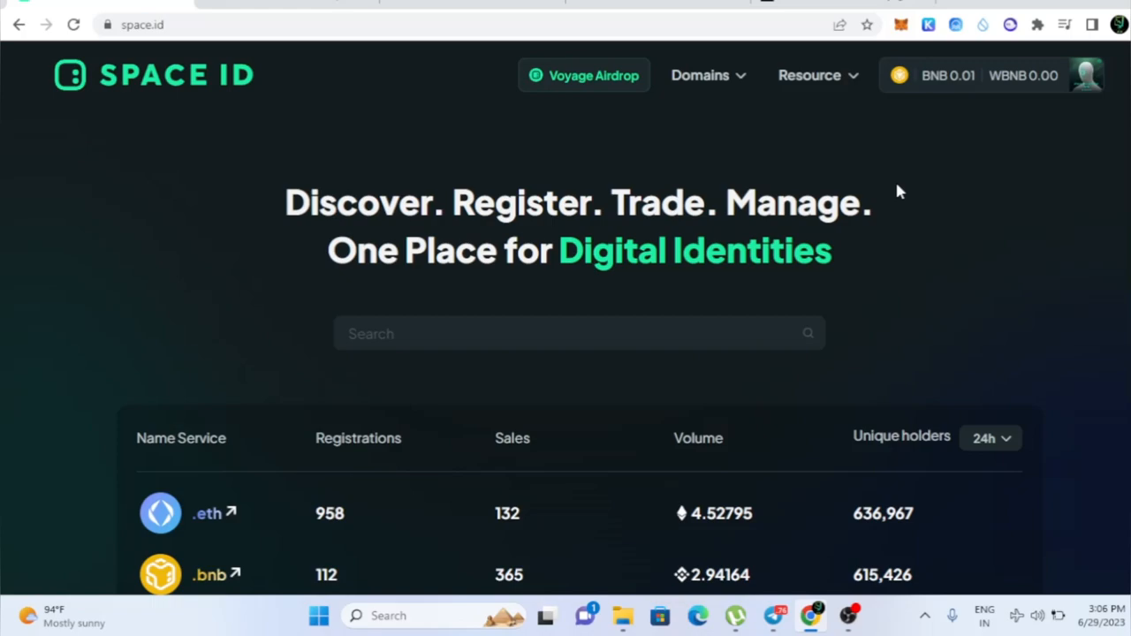